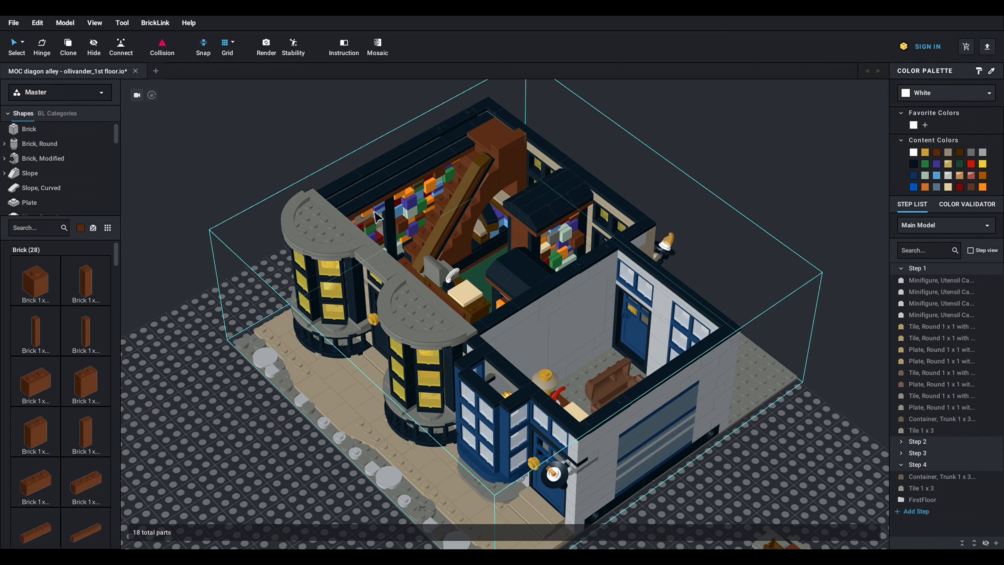
mouse_move(353, 202)
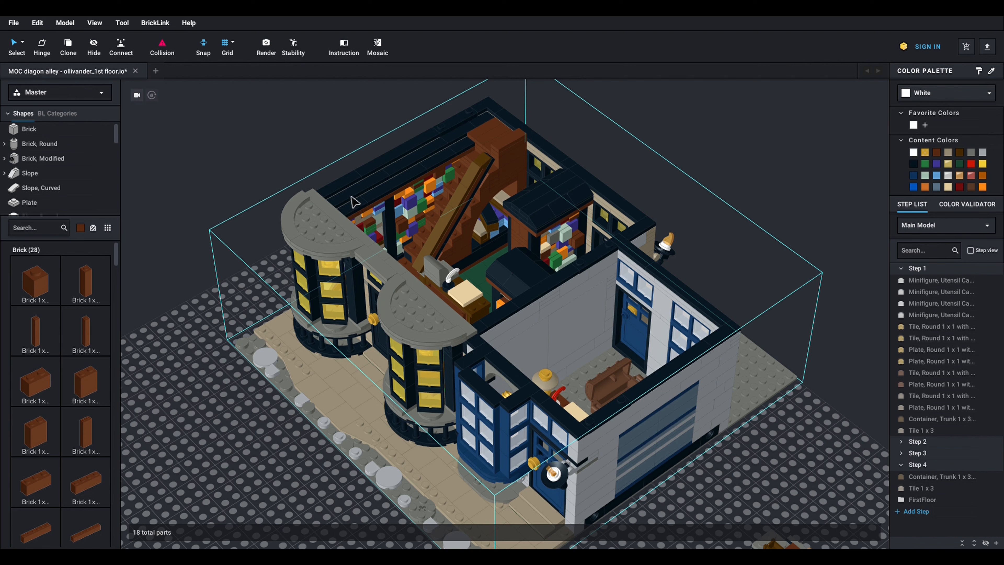
mouse_move(339, 201)
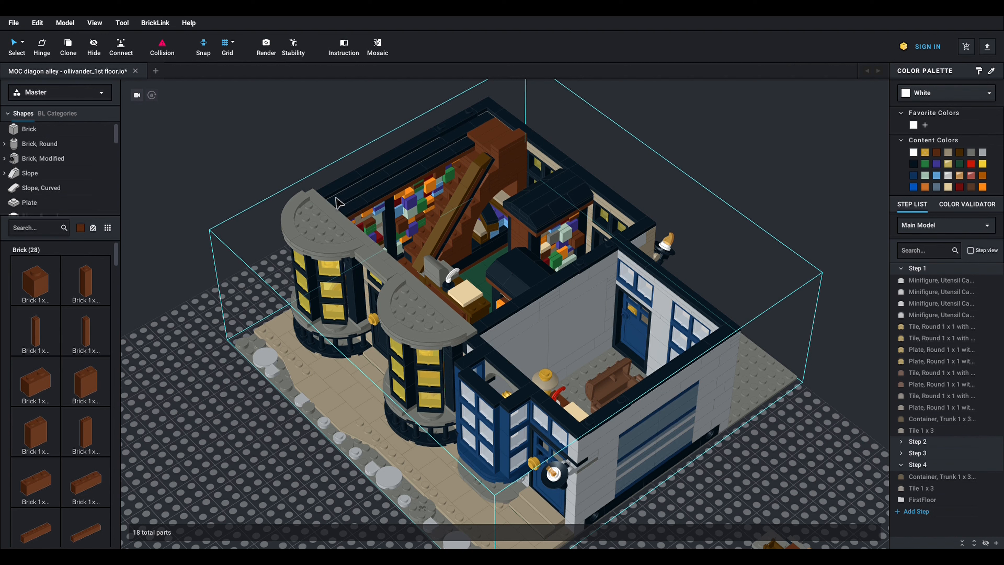
mouse_move(334, 201)
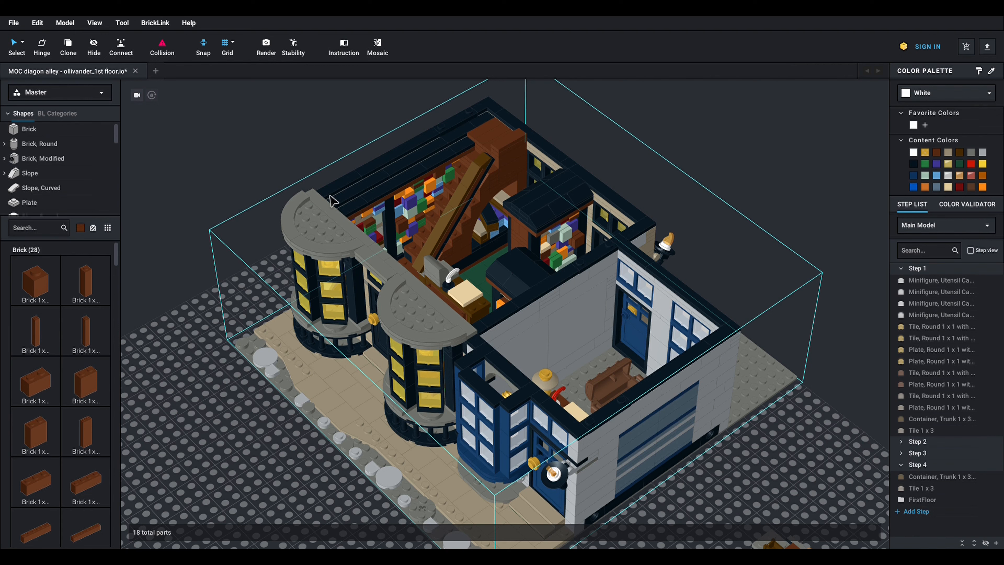
mouse_move(399, 160)
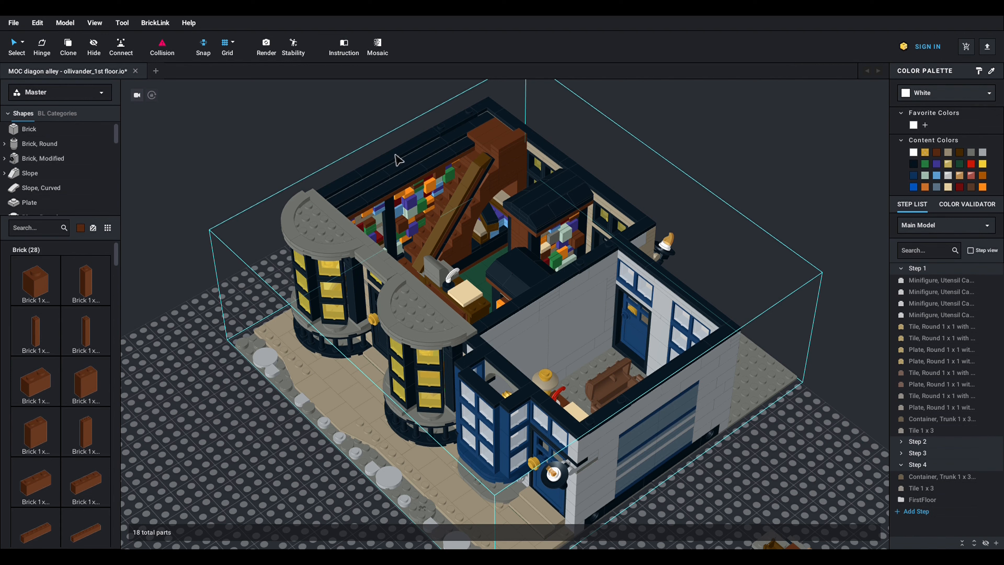
mouse_move(339, 191)
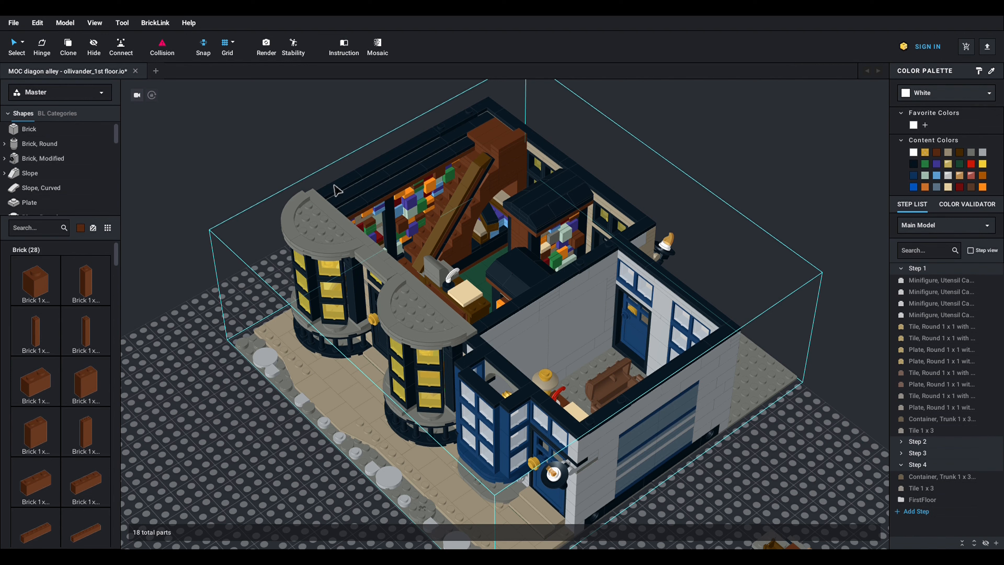
mouse_move(436, 142)
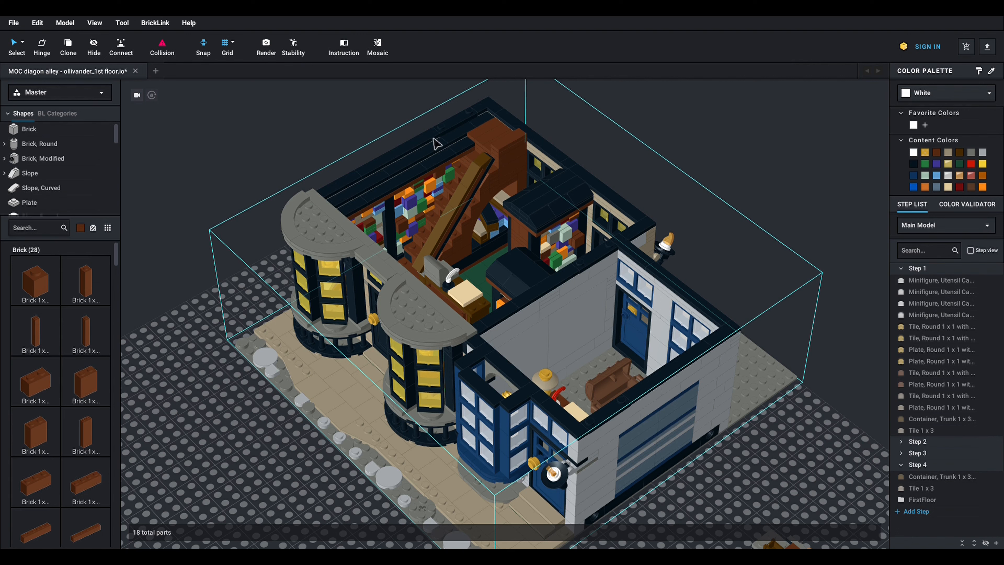
mouse_move(699, 317)
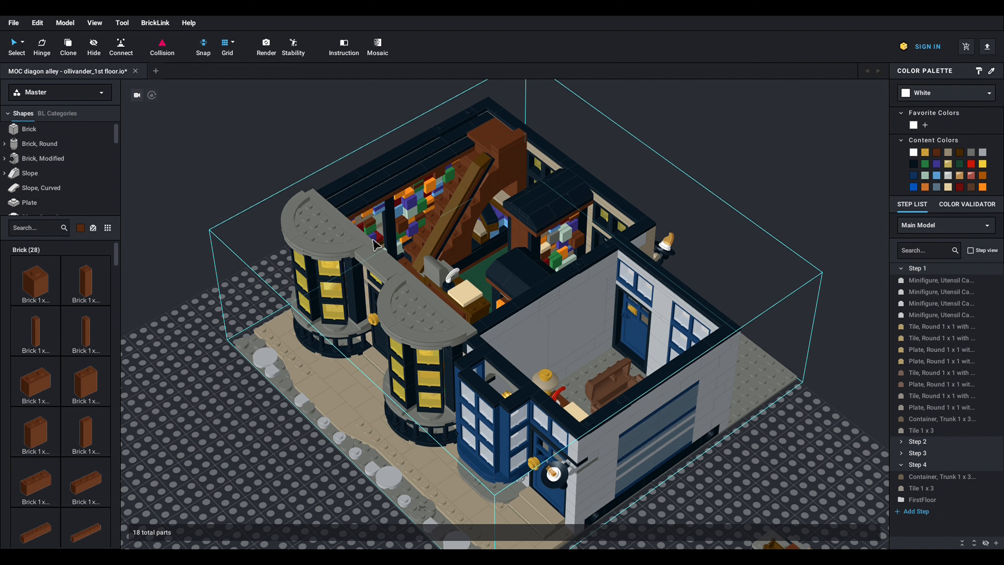
mouse_move(339, 201)
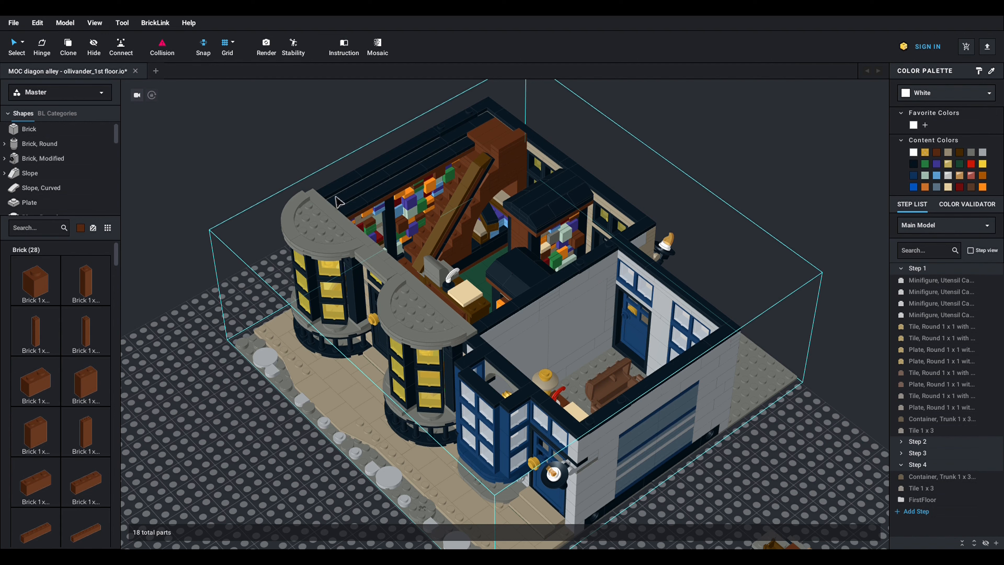
mouse_move(541, 304)
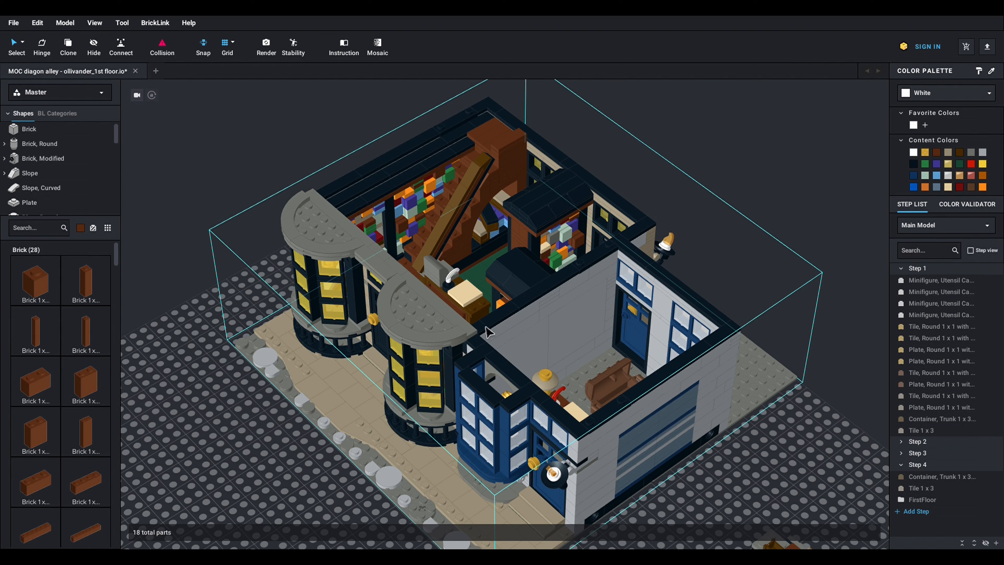
mouse_move(645, 268)
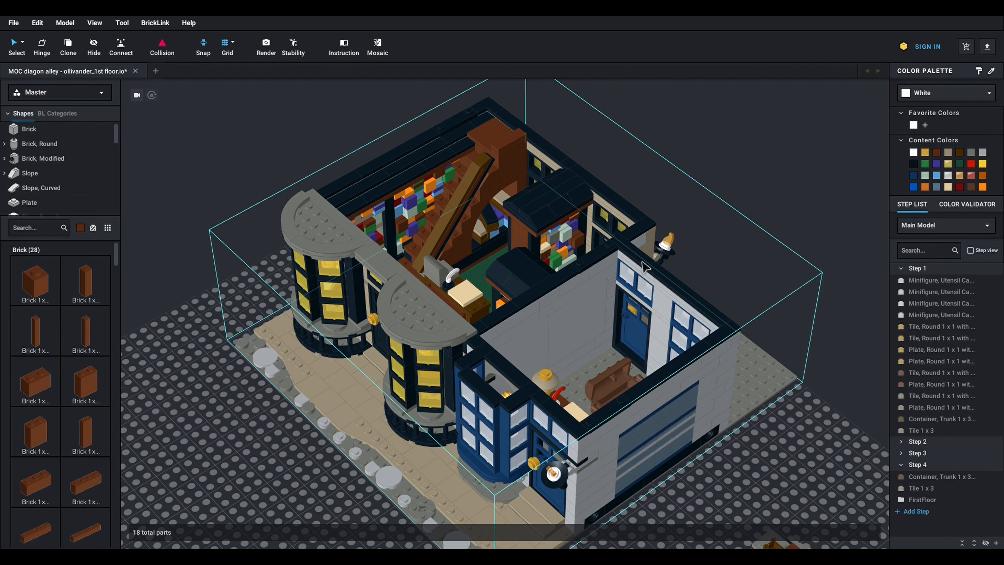
mouse_move(570, 243)
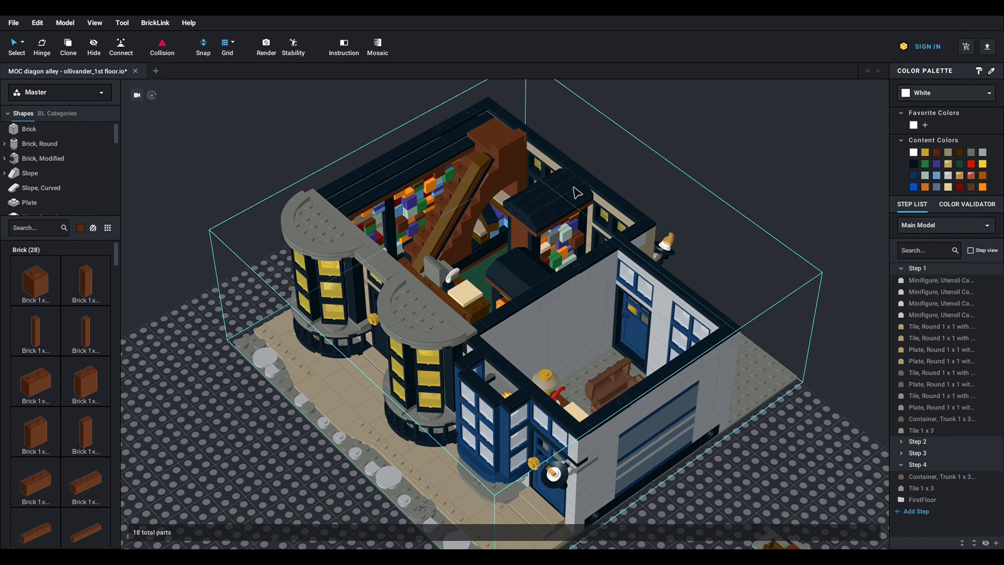
mouse_move(555, 214)
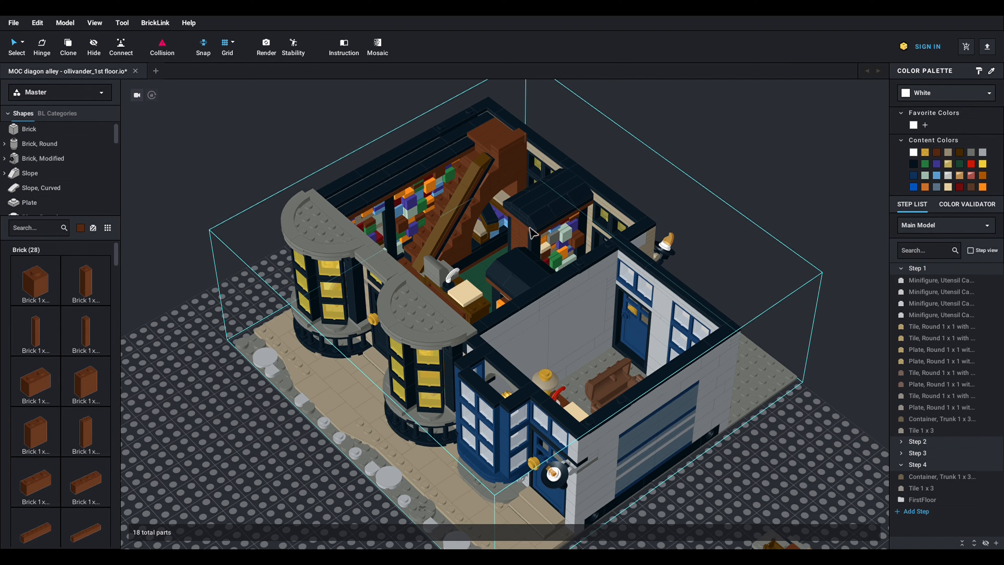
mouse_move(551, 222)
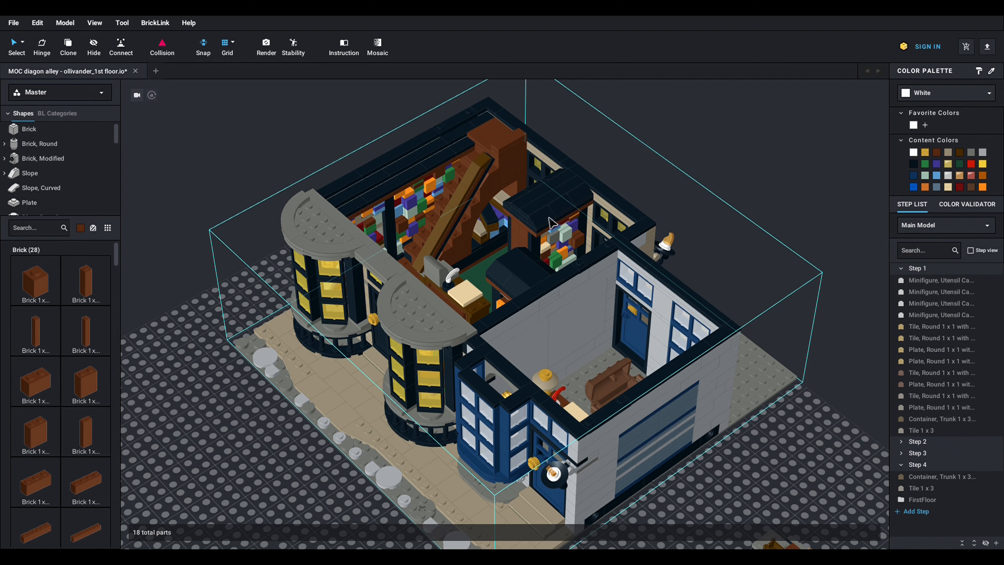
mouse_move(597, 195)
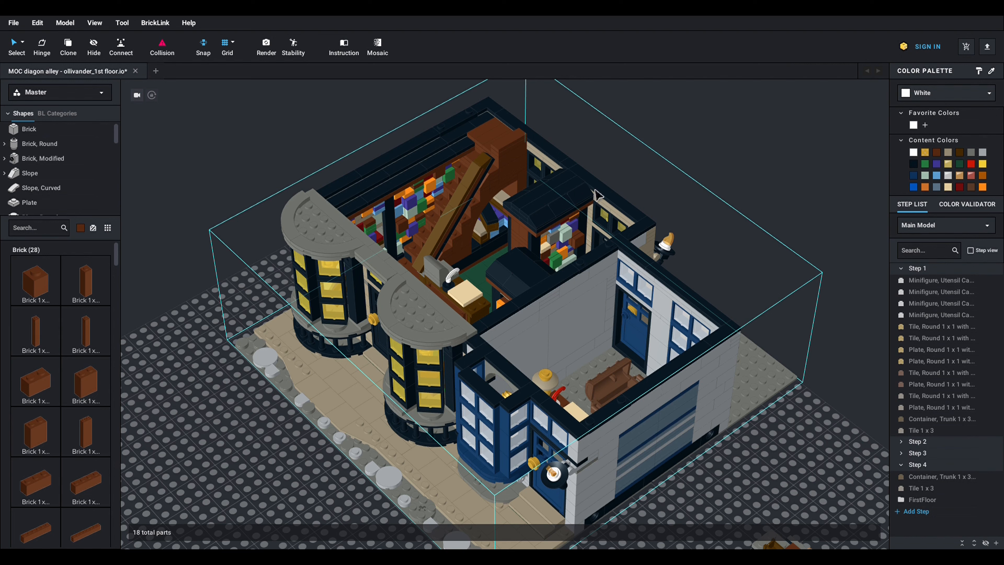
mouse_move(647, 191)
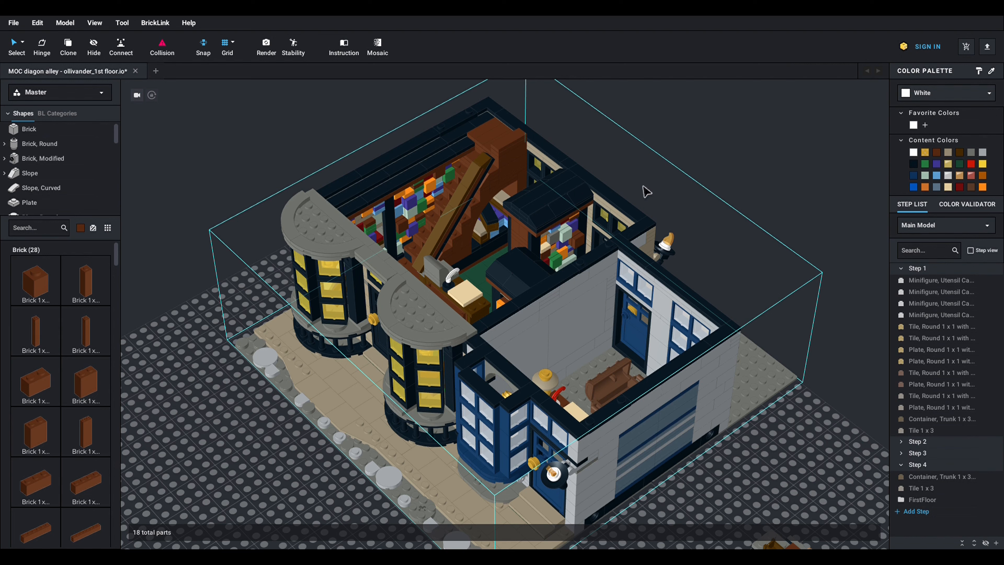
mouse_move(579, 218)
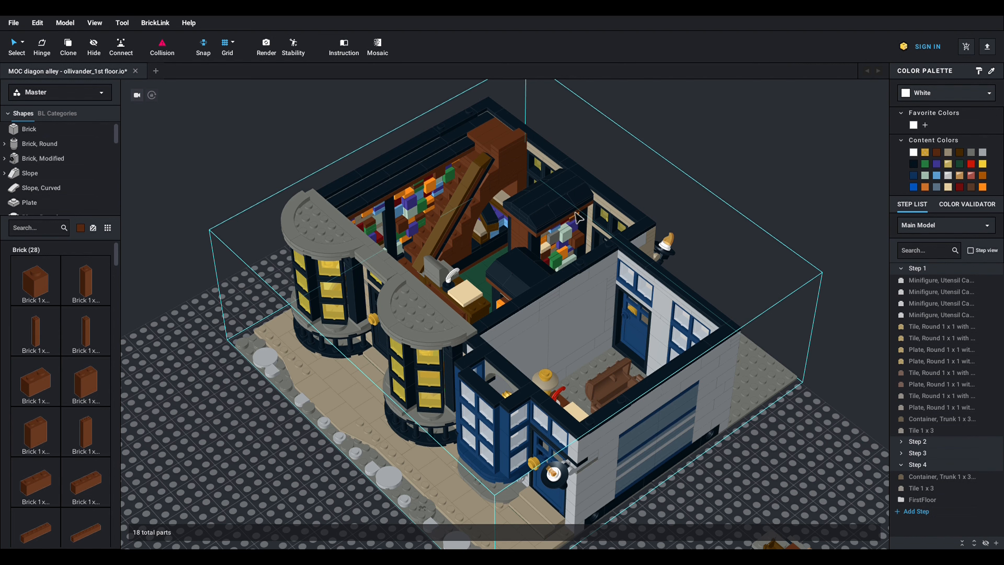
mouse_move(473, 417)
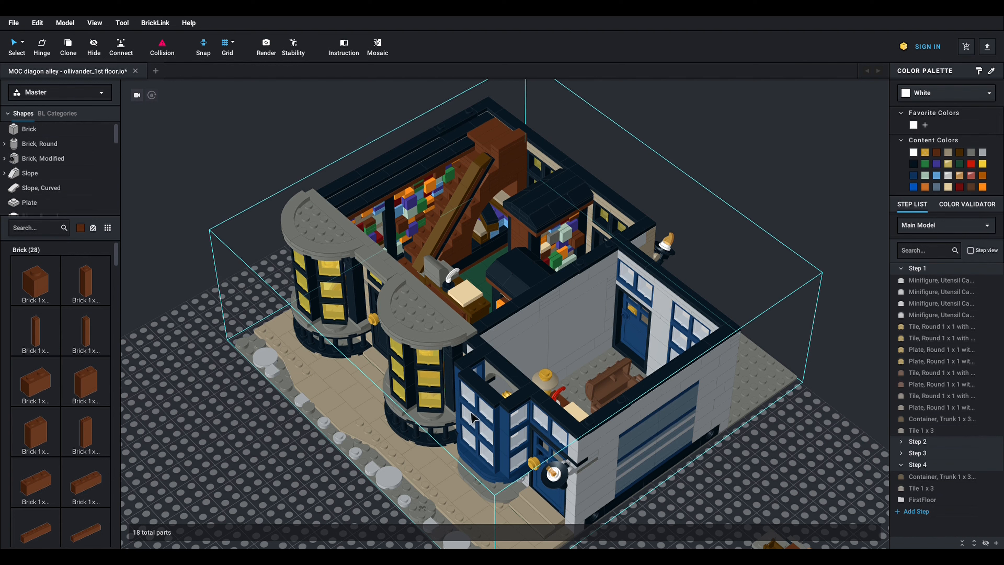
mouse_move(410, 230)
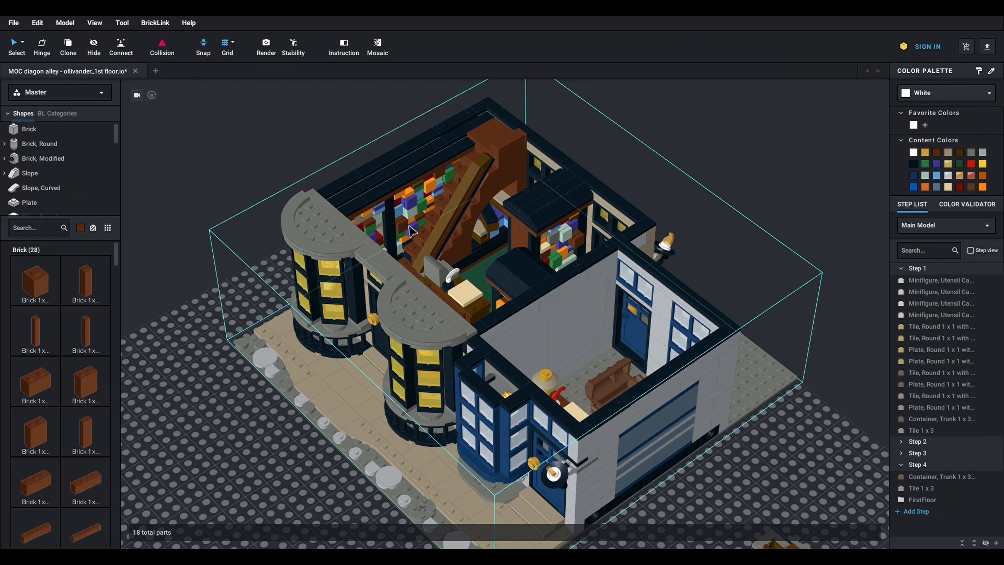
mouse_move(594, 260)
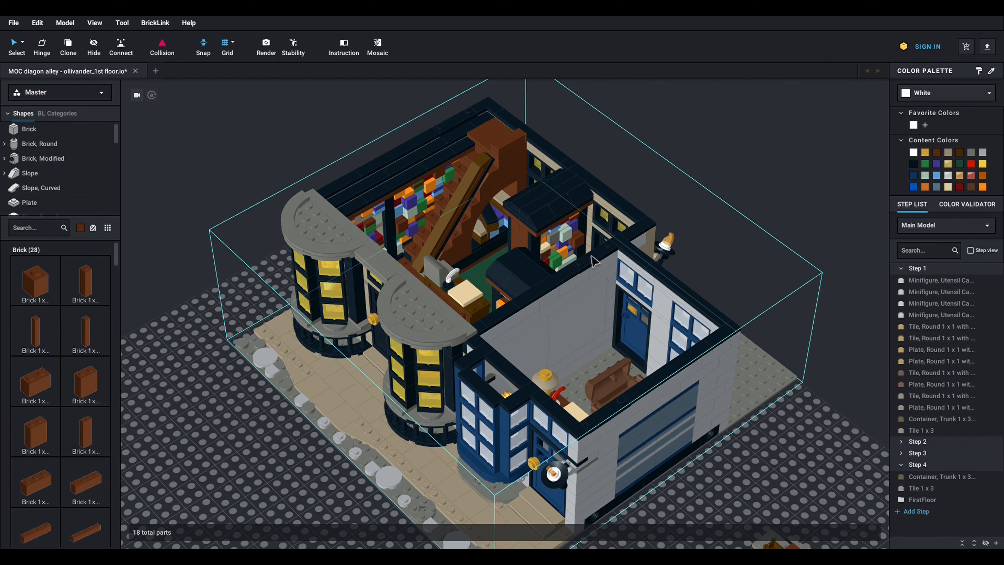
mouse_move(624, 351)
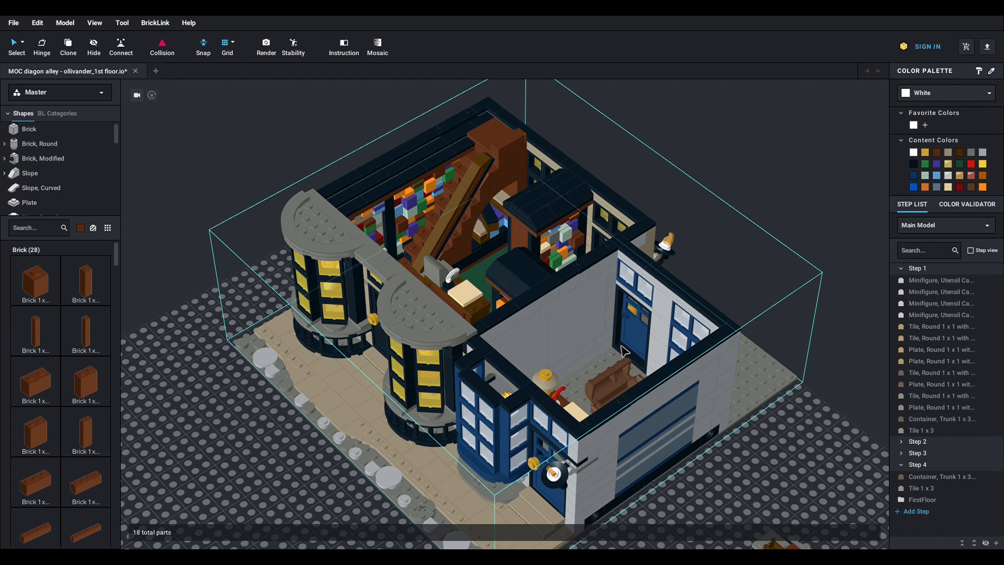
mouse_move(453, 354)
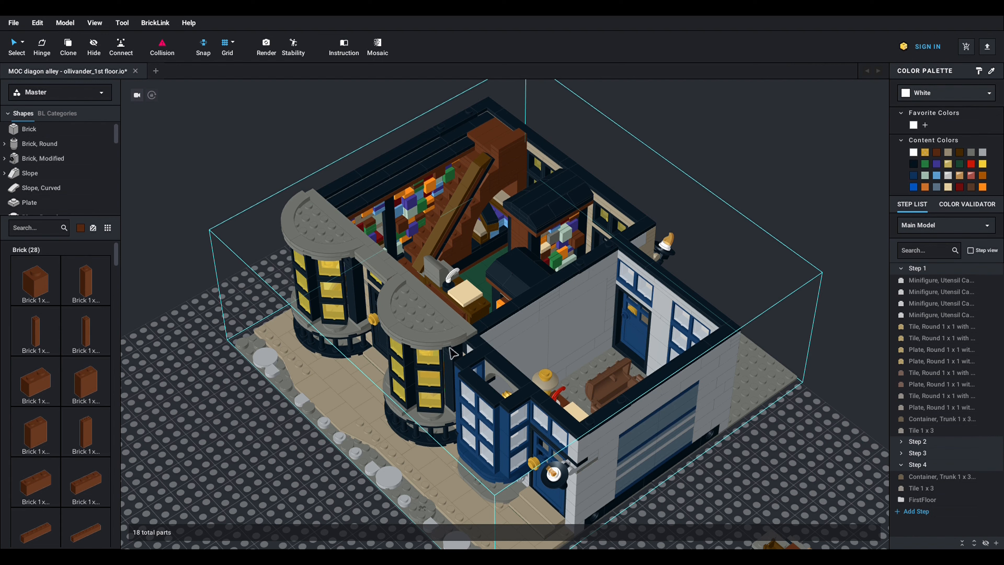
mouse_move(504, 277)
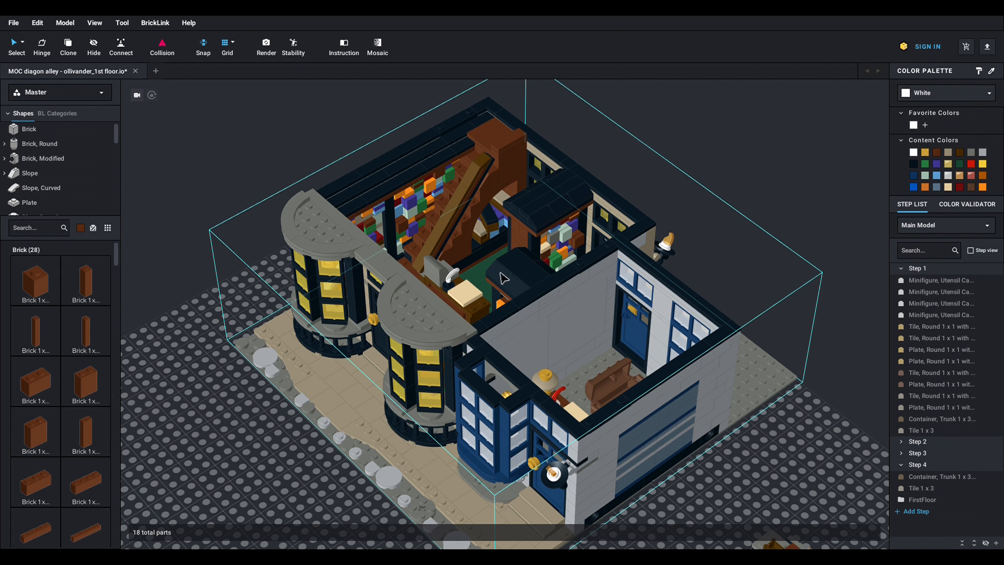
mouse_move(532, 268)
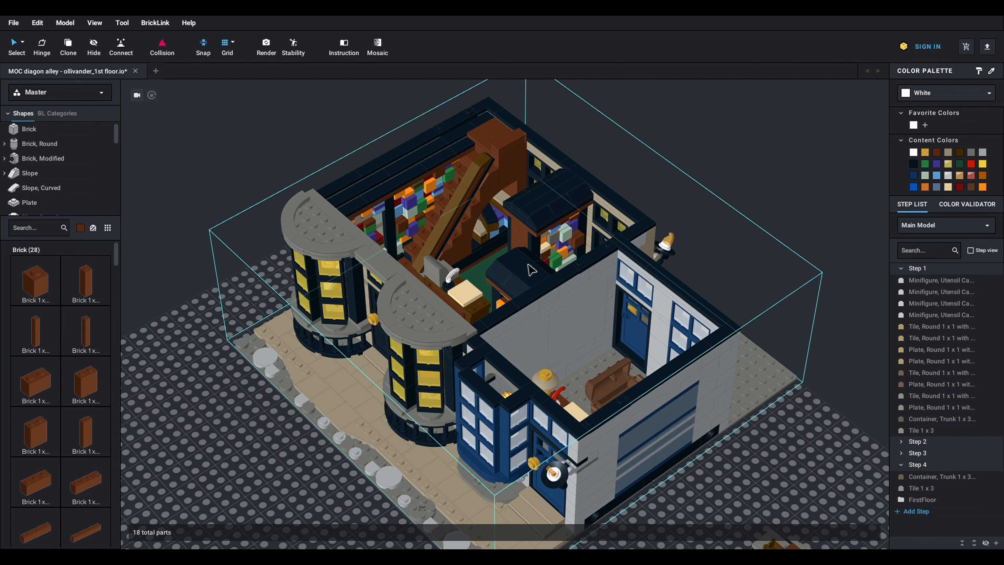
mouse_move(422, 397)
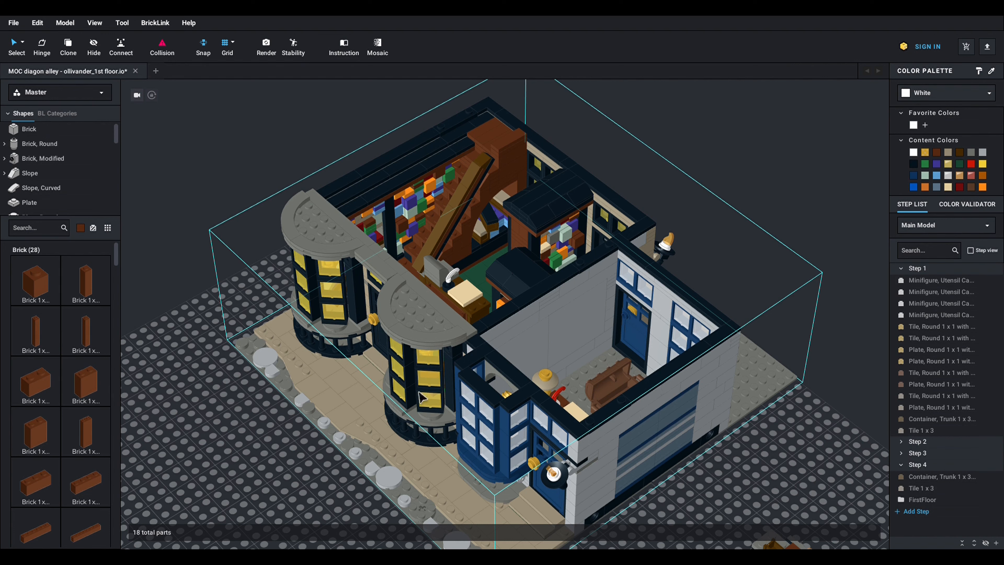
mouse_move(581, 384)
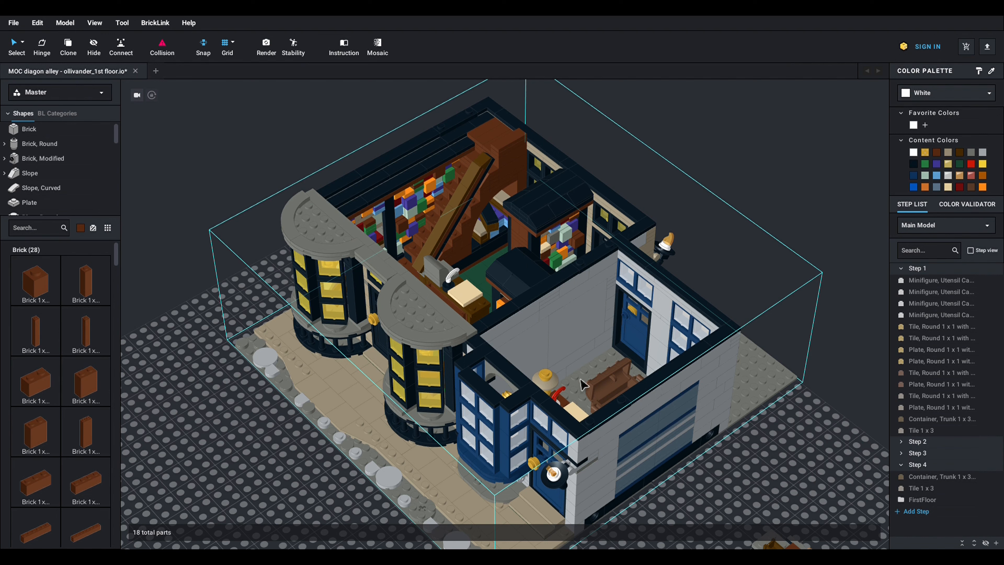
mouse_move(519, 326)
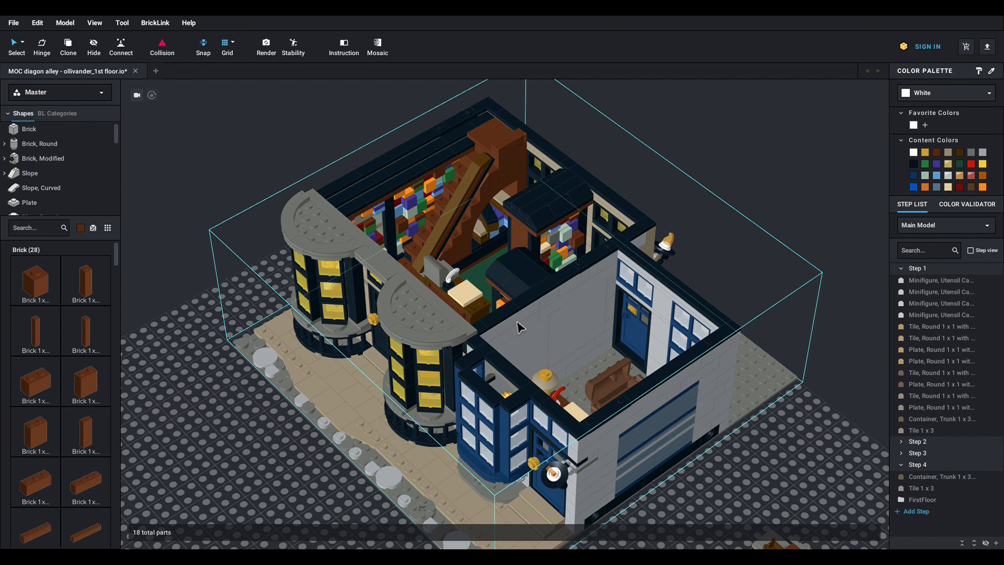
mouse_move(512, 324)
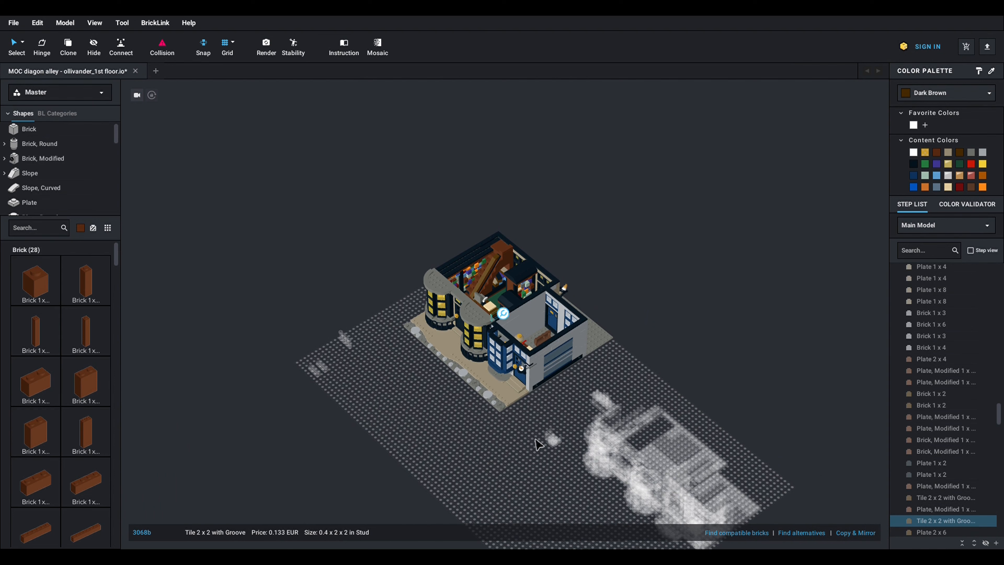
mouse_move(667, 468)
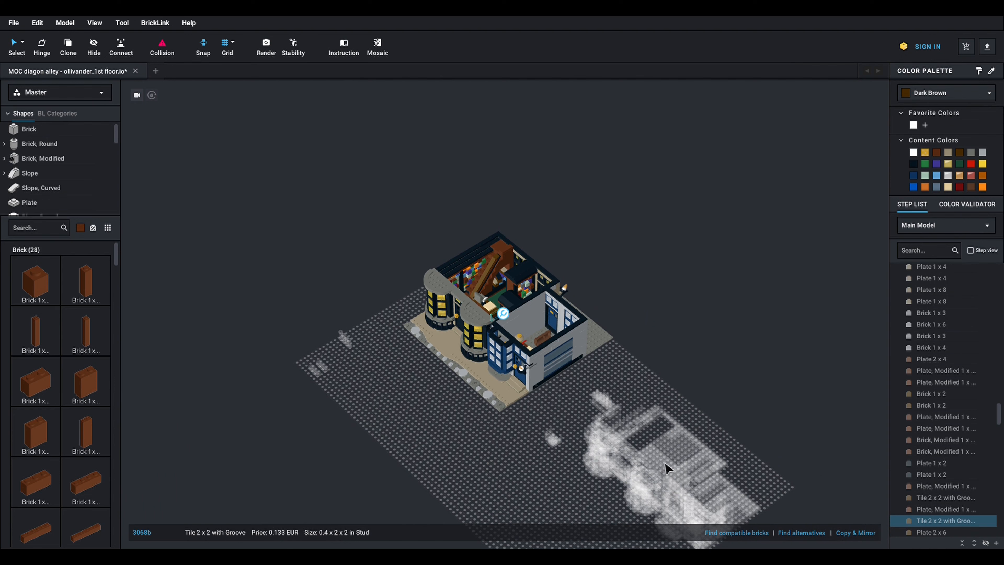
mouse_move(498, 362)
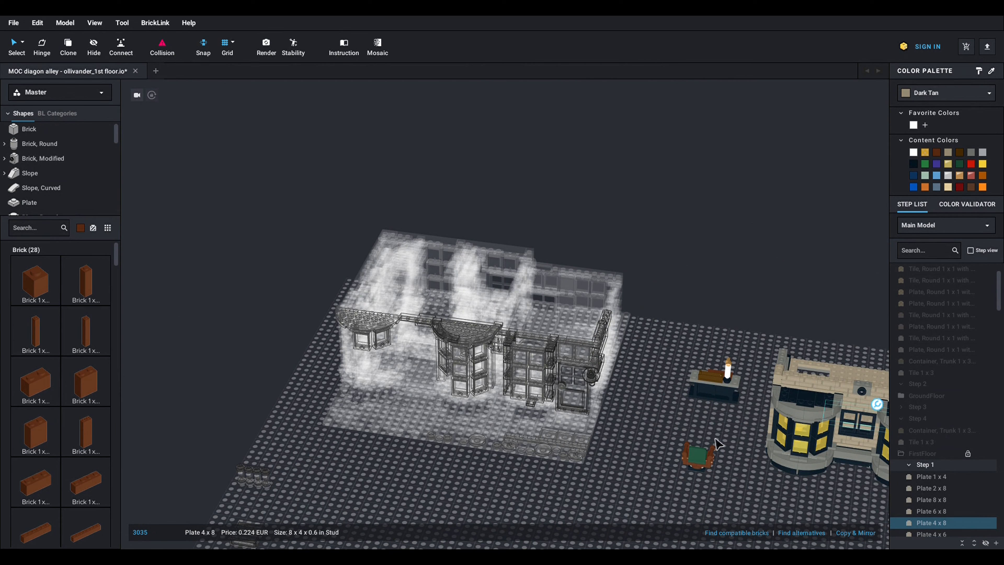
mouse_move(837, 505)
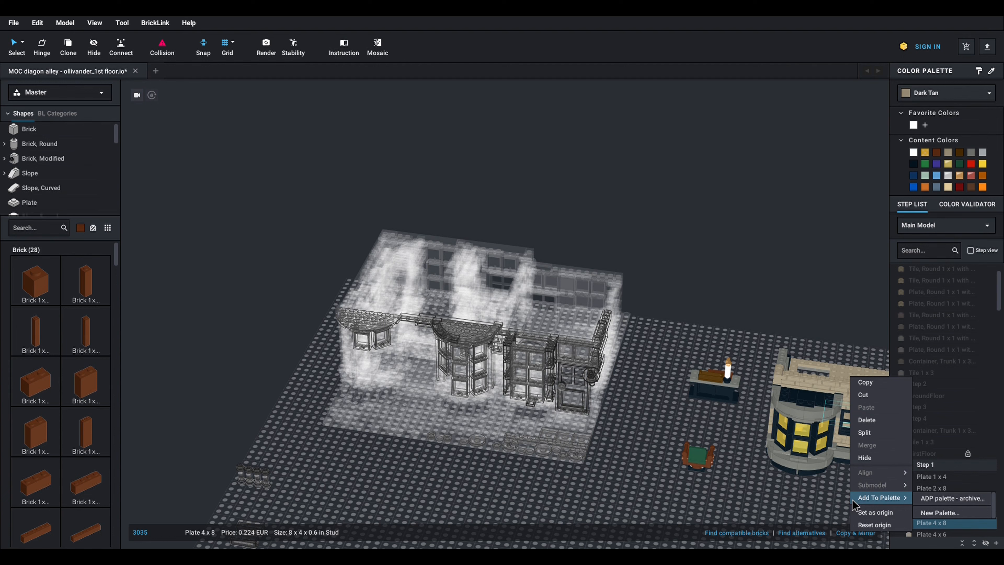
mouse_move(878, 511)
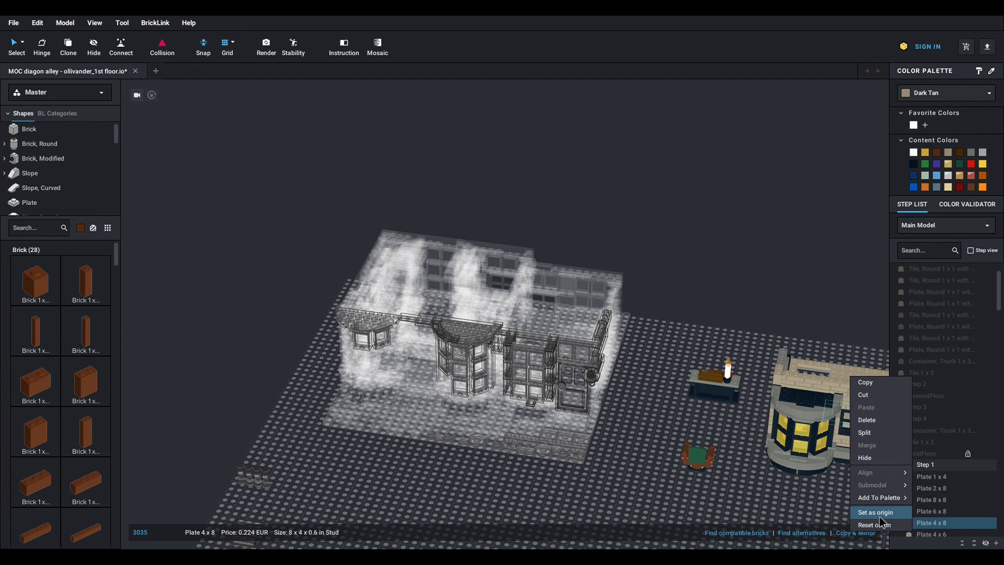
Step: Make the first floor's Plate 4x8 the model origin via the context menu
left_click(876, 511)
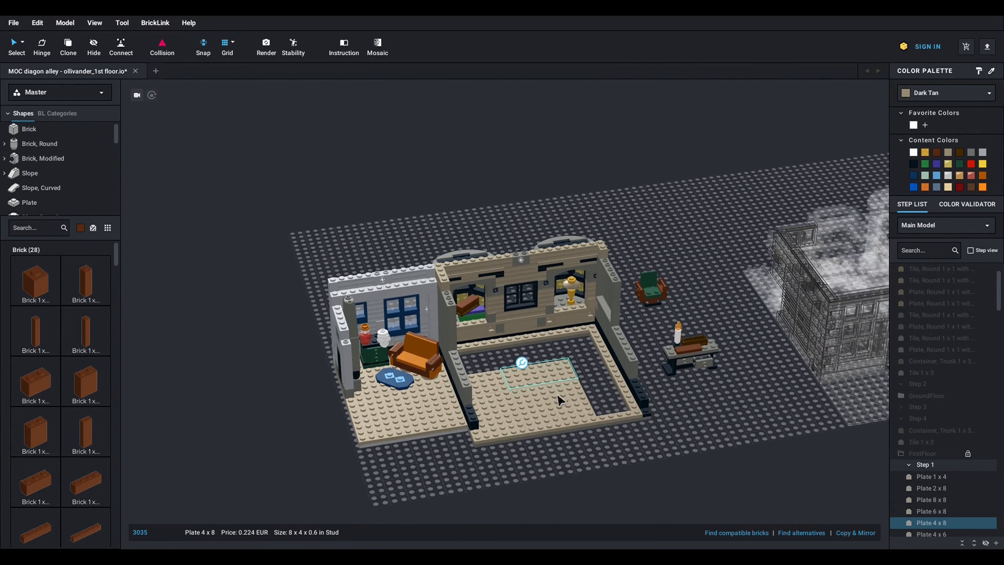
left_click_drag(557, 400, 477, 381)
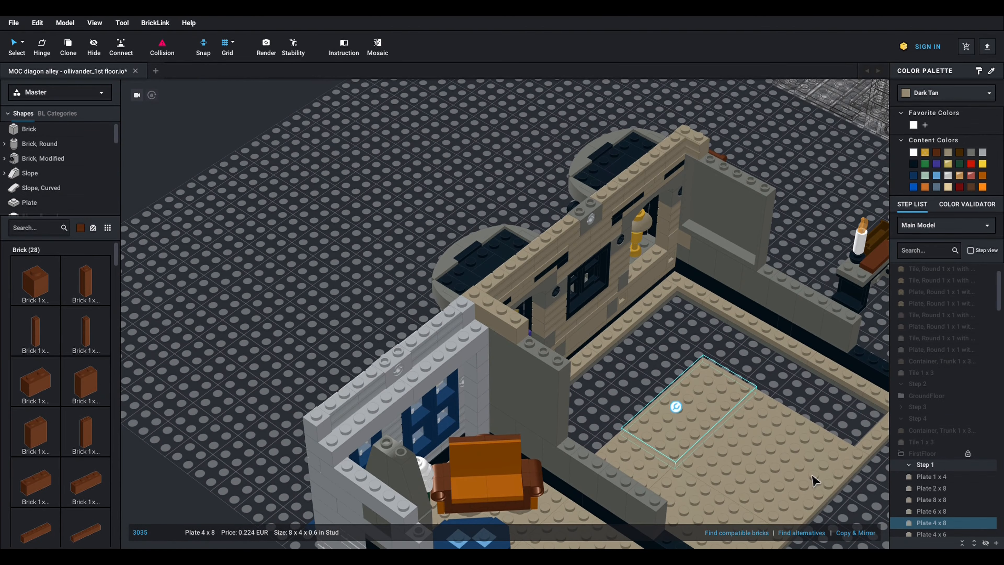
mouse_move(720, 343)
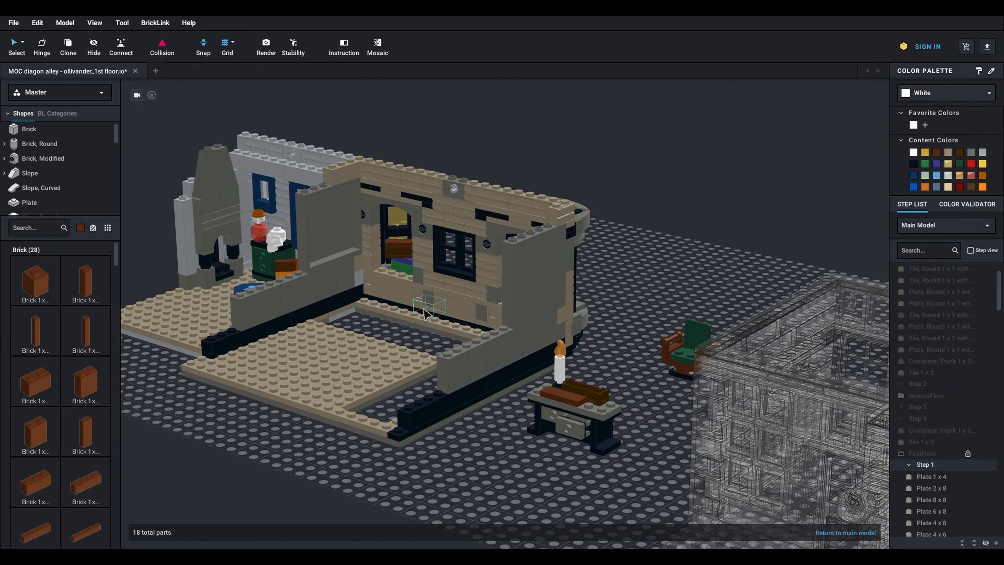
mouse_move(316, 296)
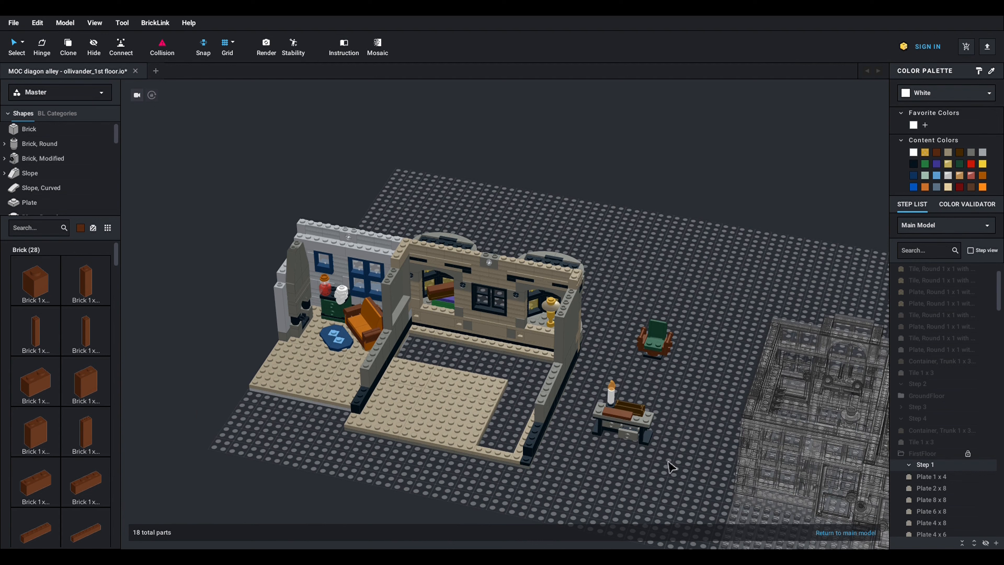
mouse_move(668, 465)
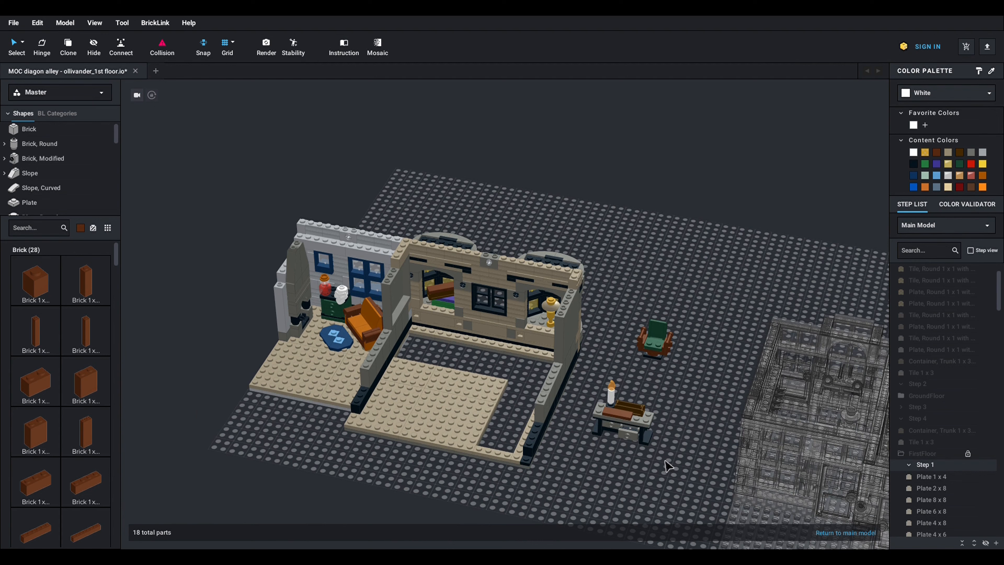
left_click(617, 416)
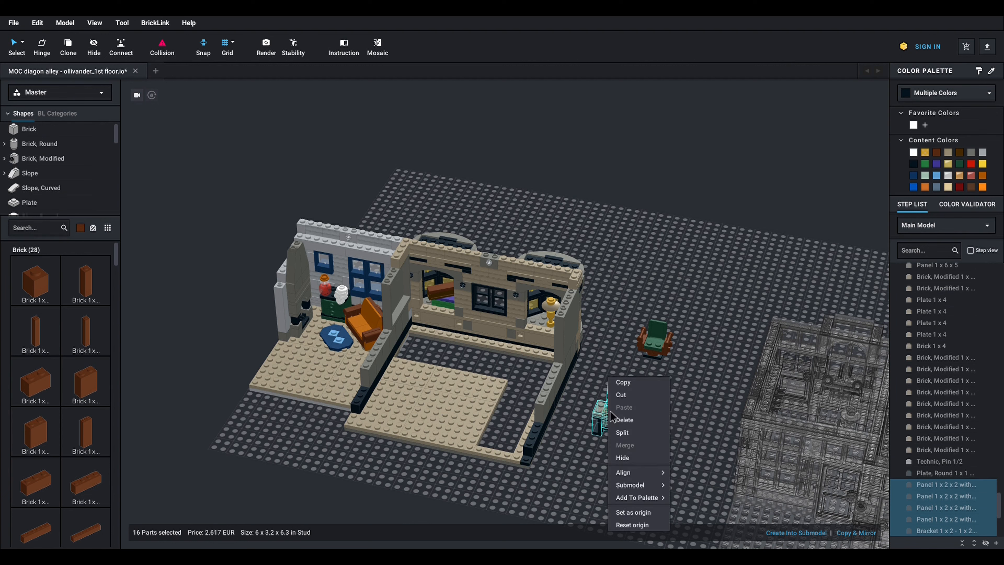
mouse_move(630, 485)
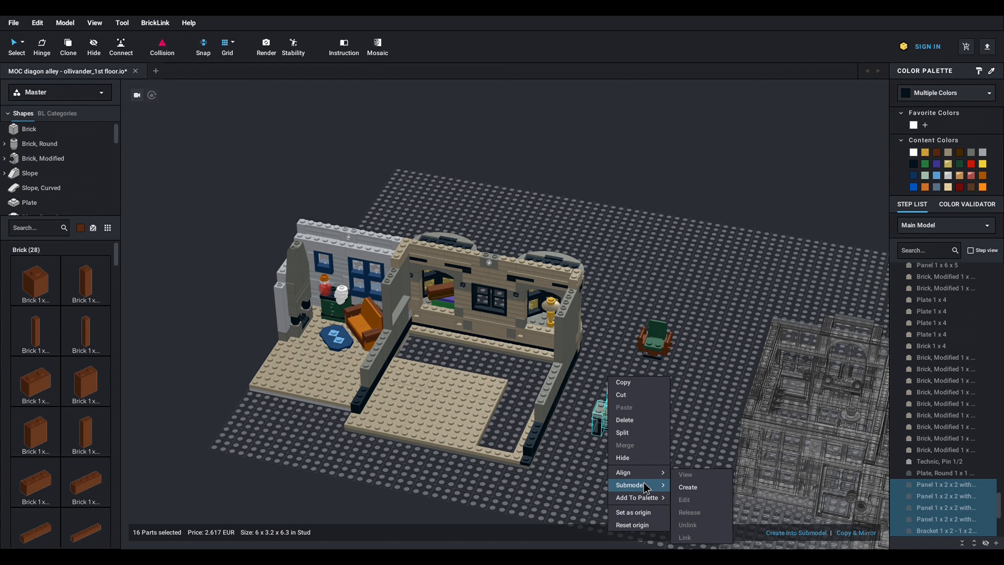
mouse_move(694, 491)
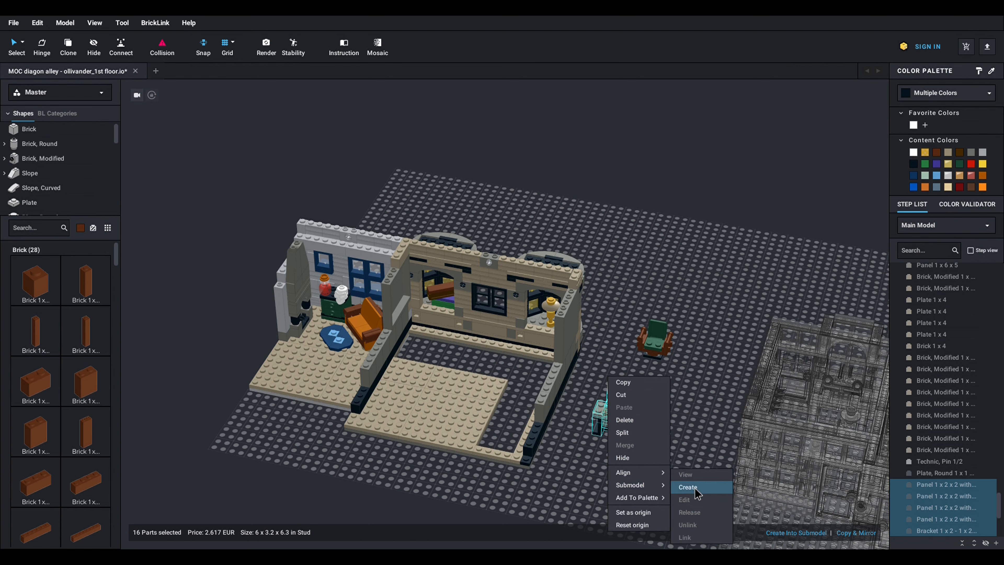
Step: Group the selected desk parts into a submodel named OllivandersDesk and confirm
left_click(687, 487)
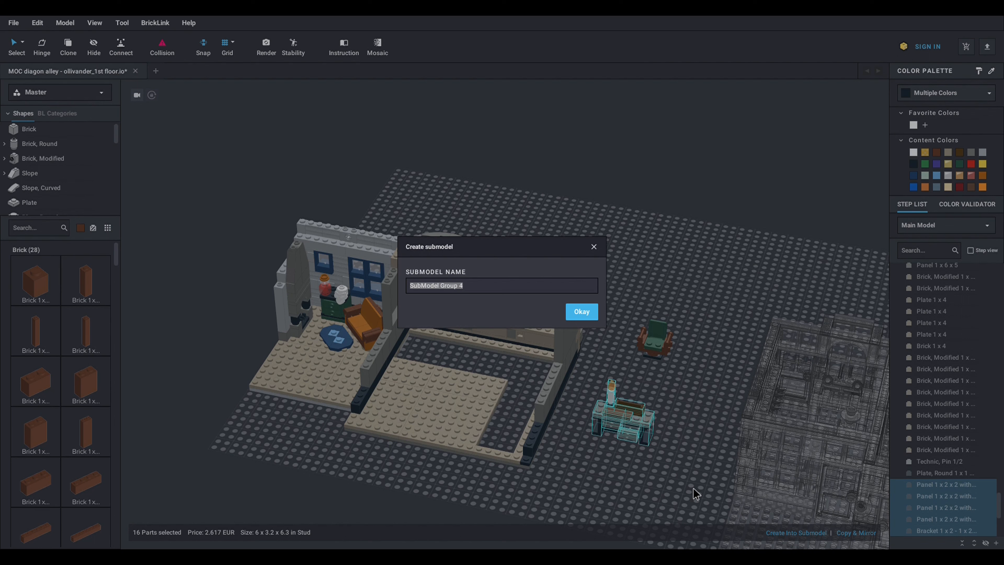
type("Ollivn")
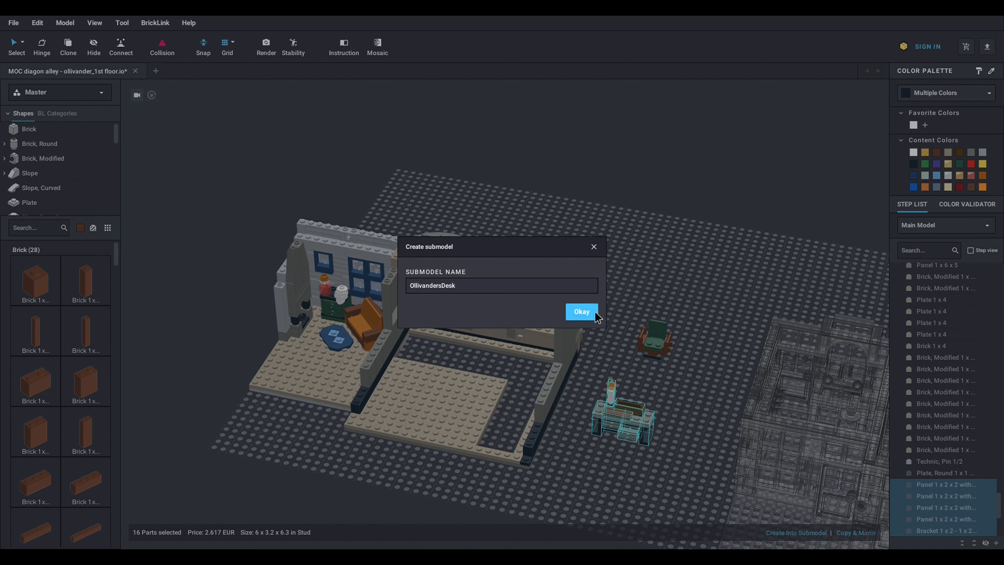
left_click(580, 311)
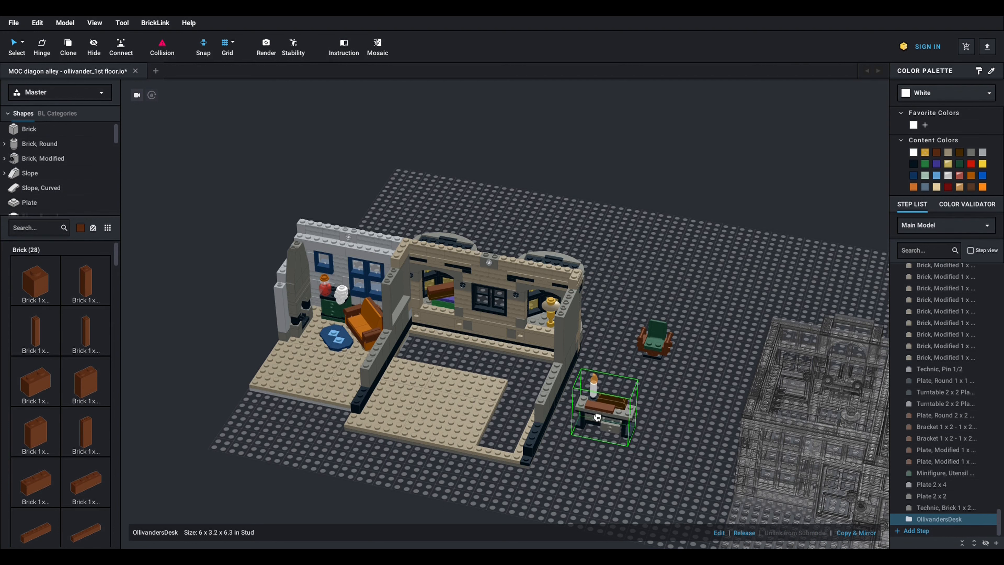
left_click_drag(601, 407, 423, 349)
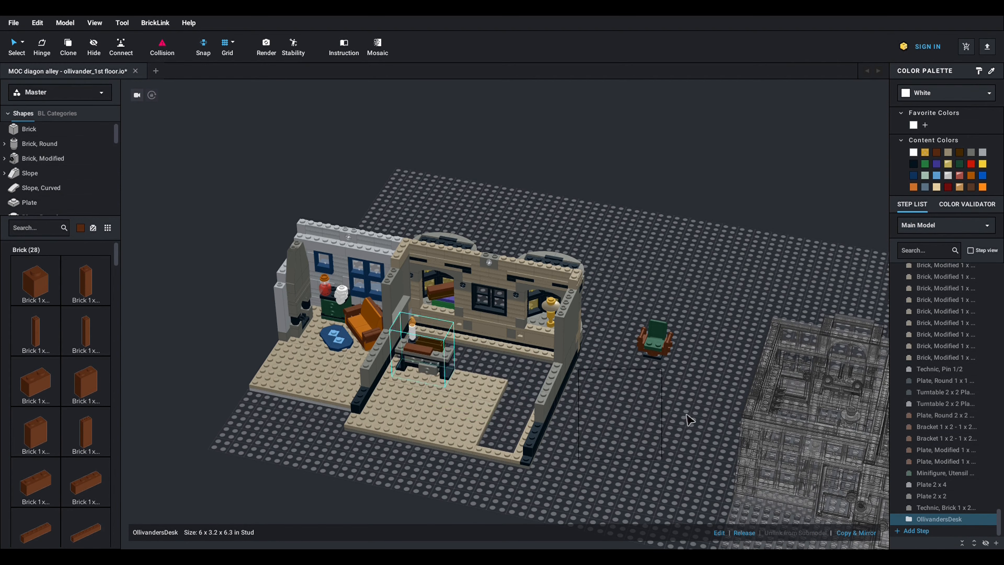
left_click_drag(422, 349, 669, 403)
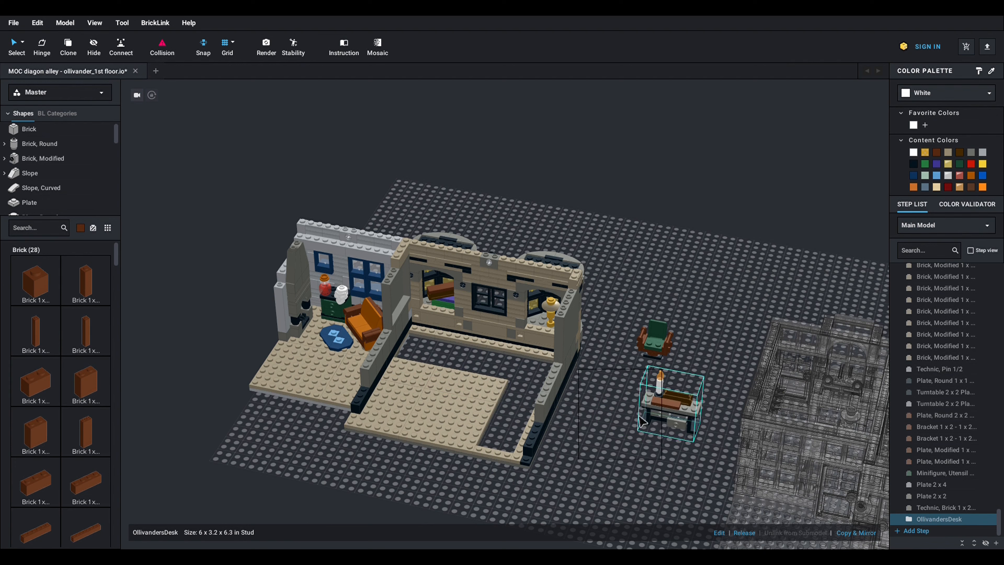
left_click_drag(668, 403, 628, 413)
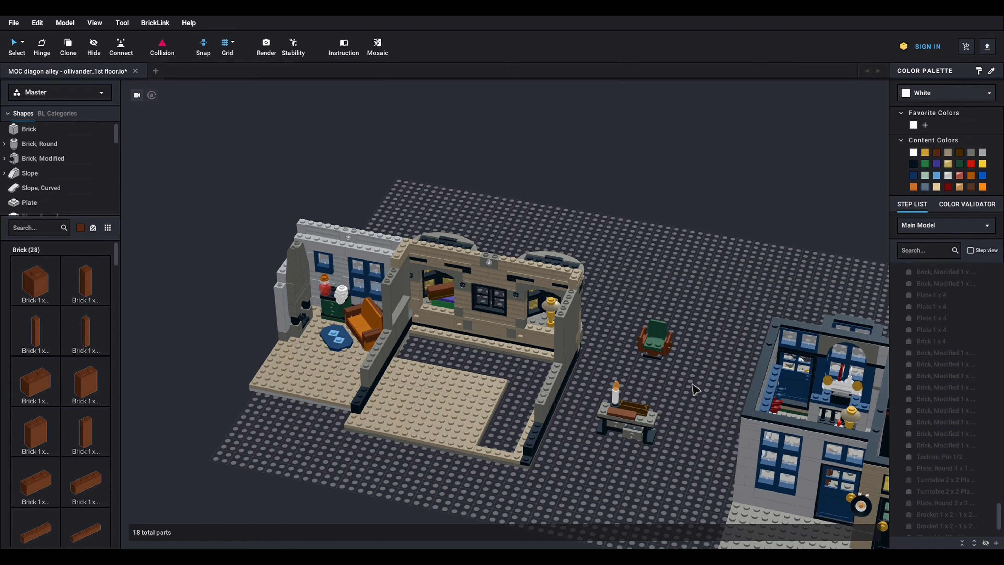
mouse_move(566, 485)
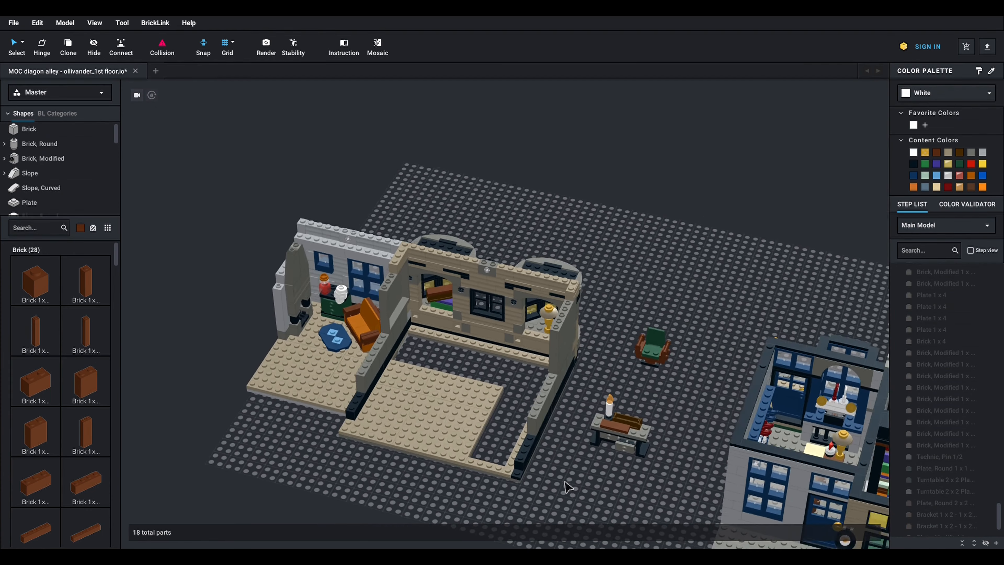
left_click_drag(563, 487, 602, 485)
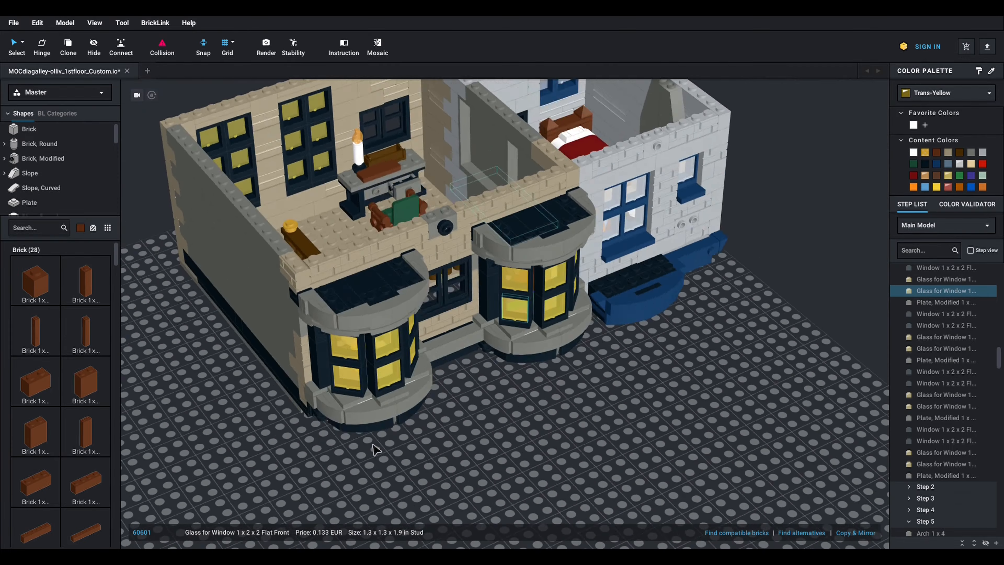
Step: Orbit the stacked floors to look down into the furnished shop room and first-floor rooms
right_click(652, 170)
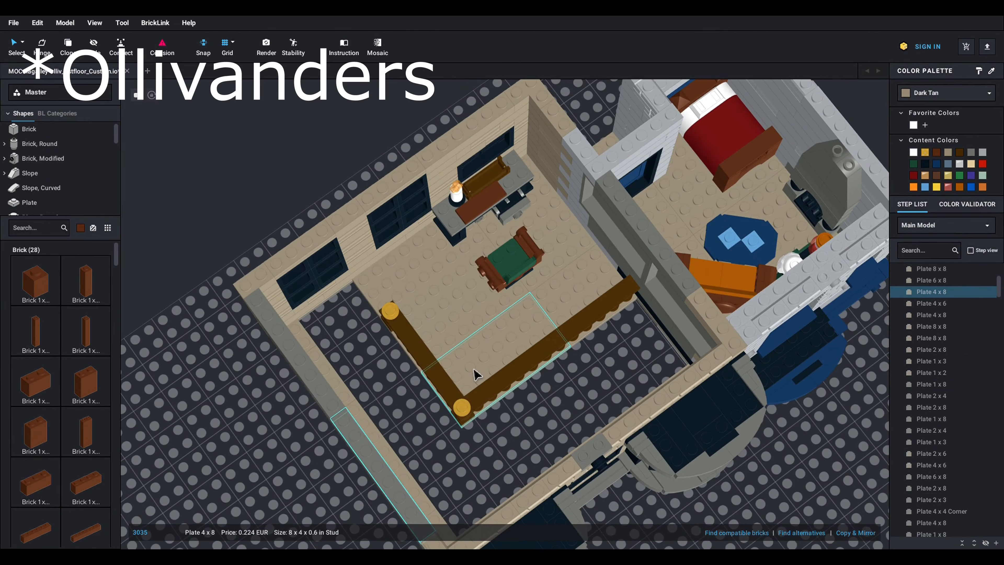
left_click_drag(473, 375, 500, 250)
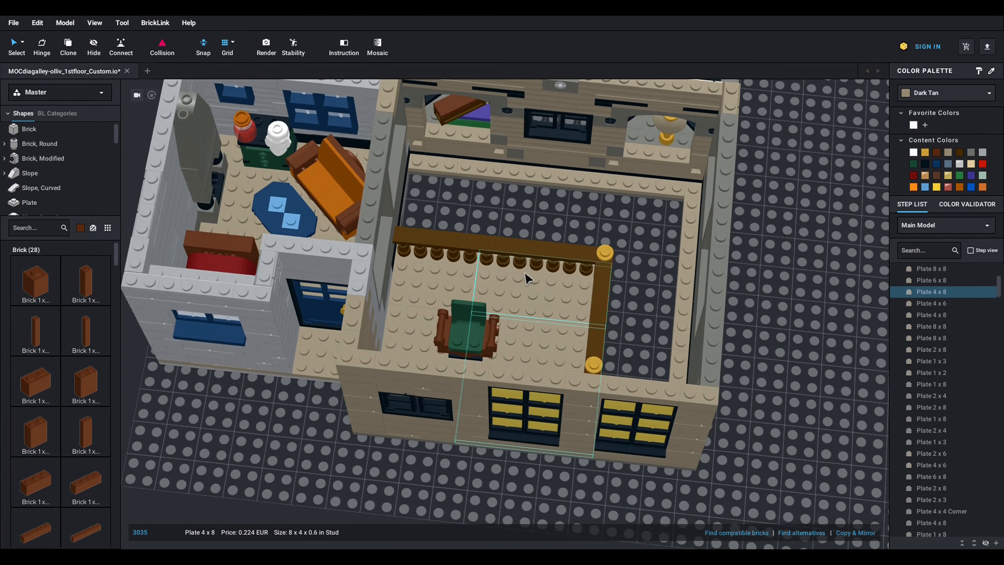
left_click_drag(525, 276, 583, 281)
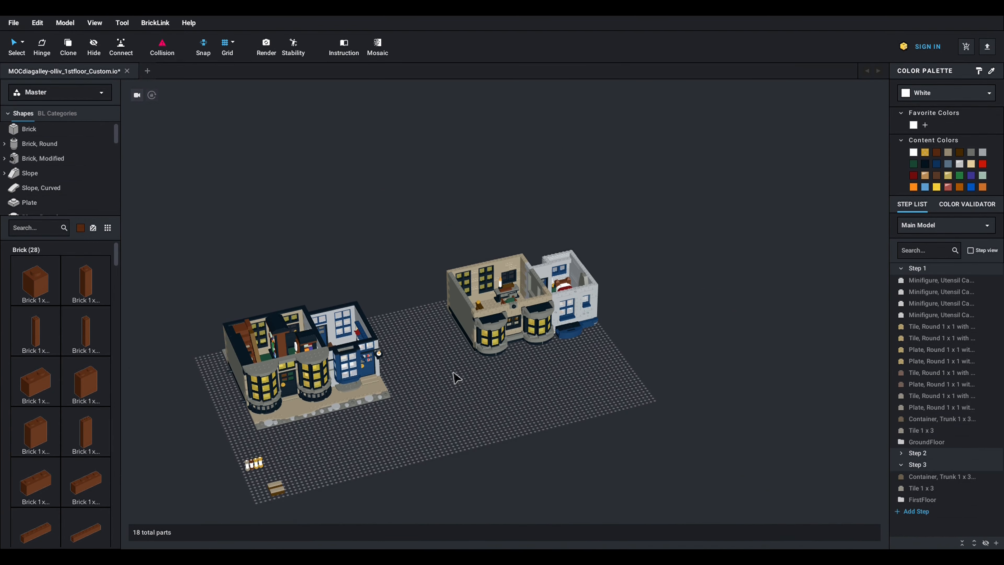
left_click(921, 499)
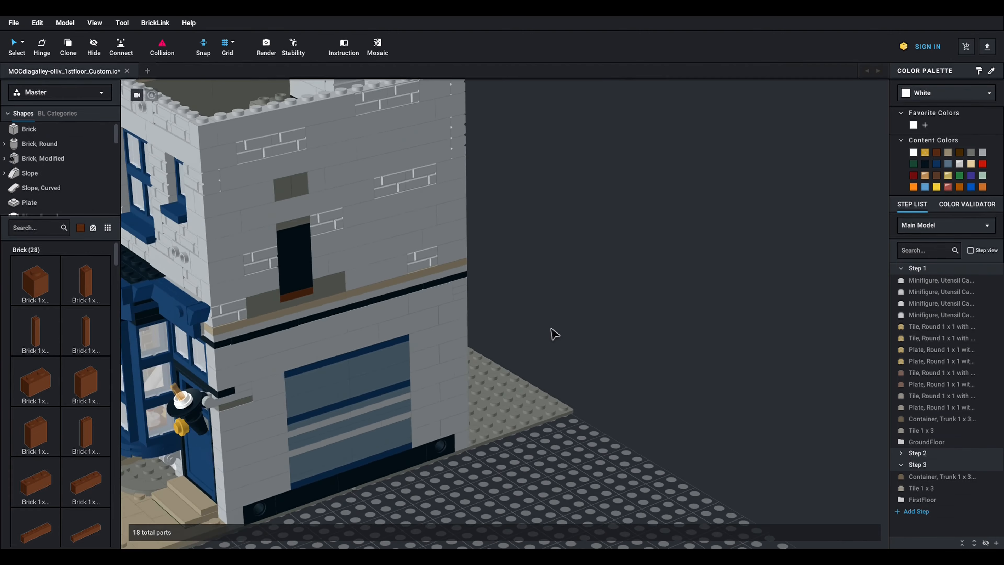
left_click_drag(550, 333, 598, 330)
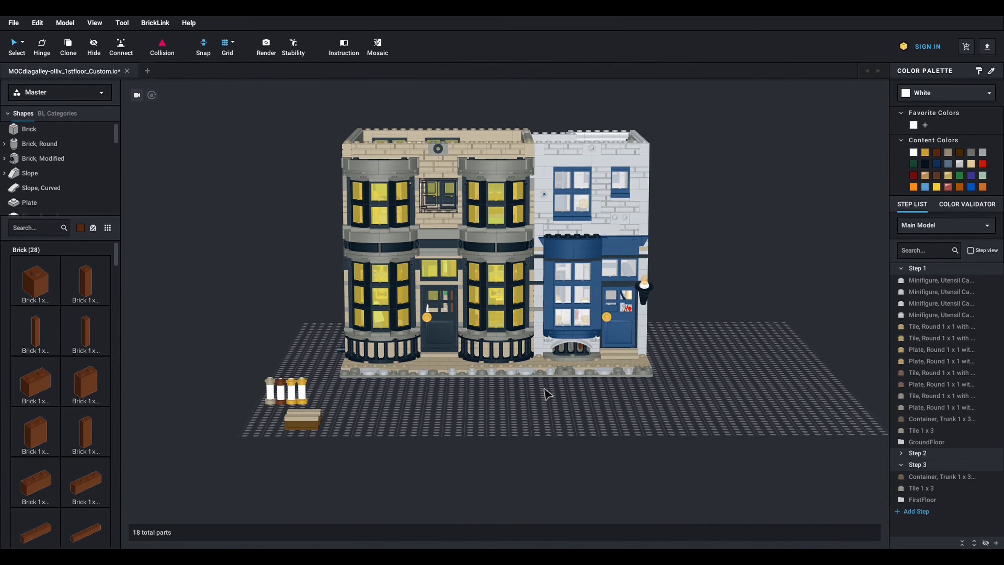
mouse_move(545, 390)
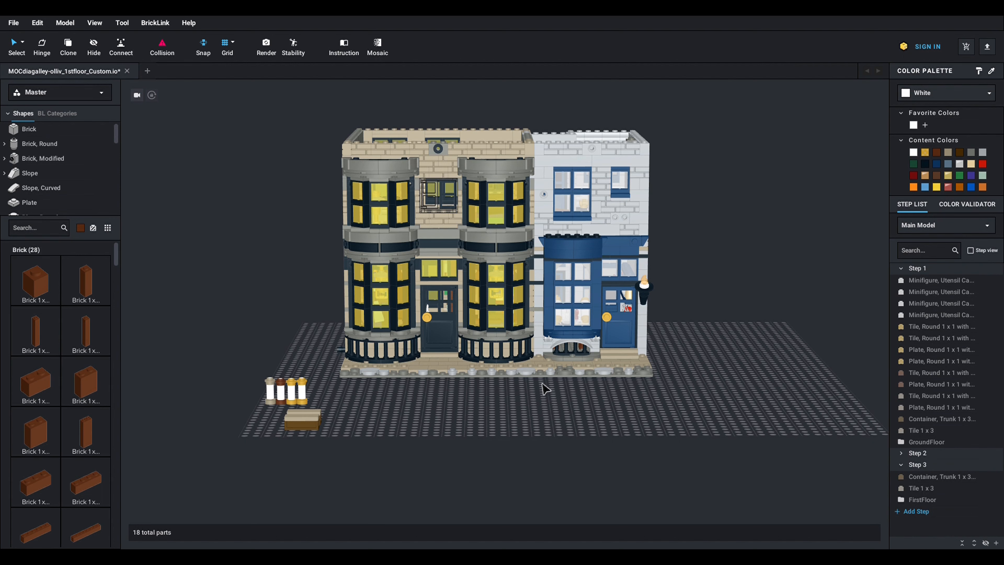
mouse_move(537, 397)
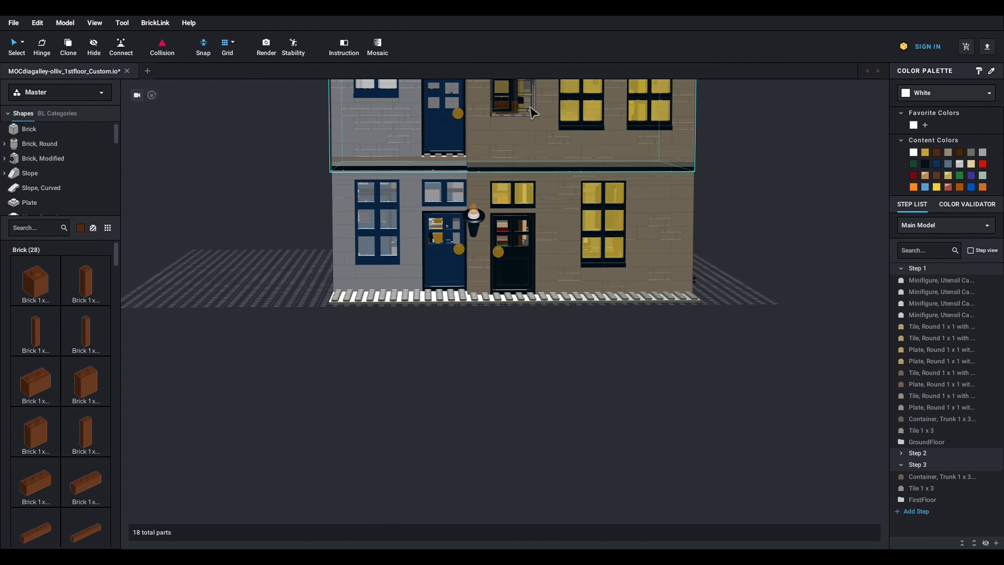
Step: Fit a Pane for Window 1x2x3 into the small first-floor window, then return to the main model
left_click_drag(533, 113, 753, 182)
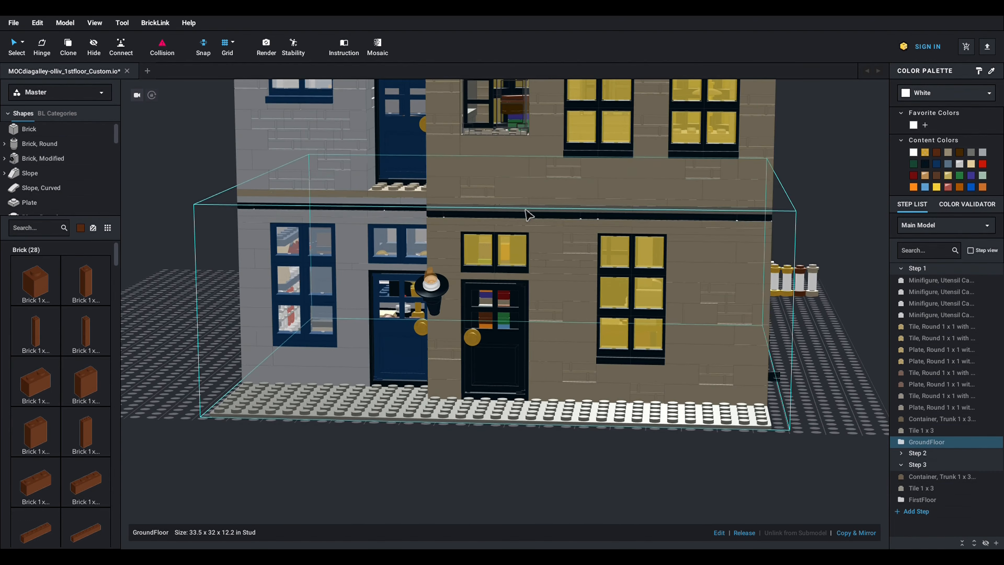
left_click_drag(528, 215, 542, 174)
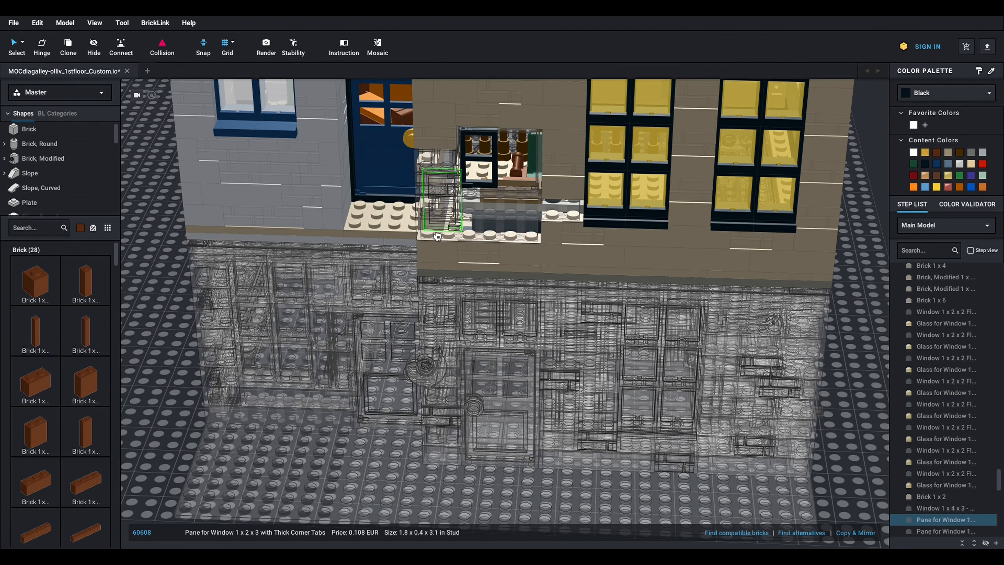
left_click_drag(438, 198, 158, 290)
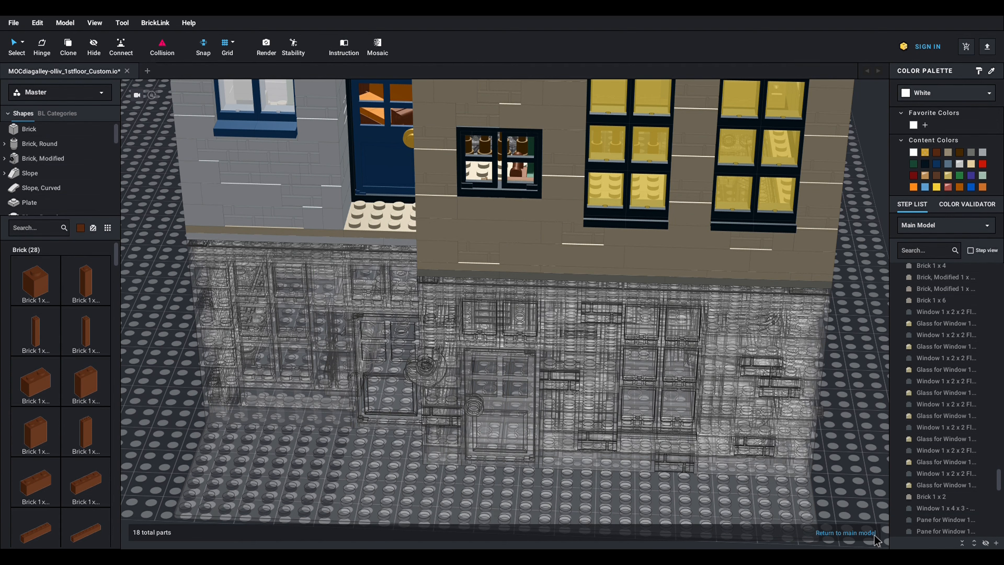
left_click(845, 532)
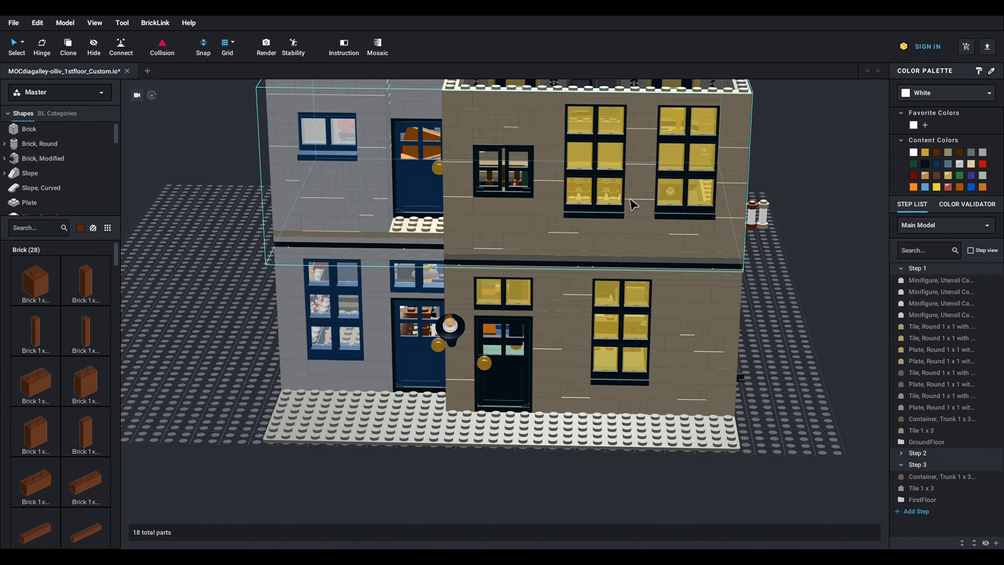
mouse_move(516, 236)
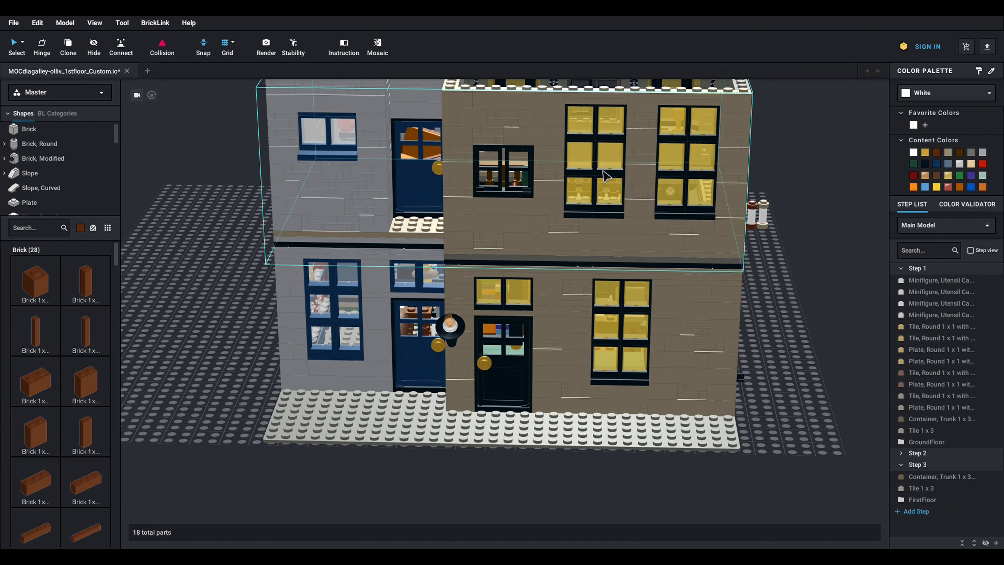
mouse_move(545, 186)
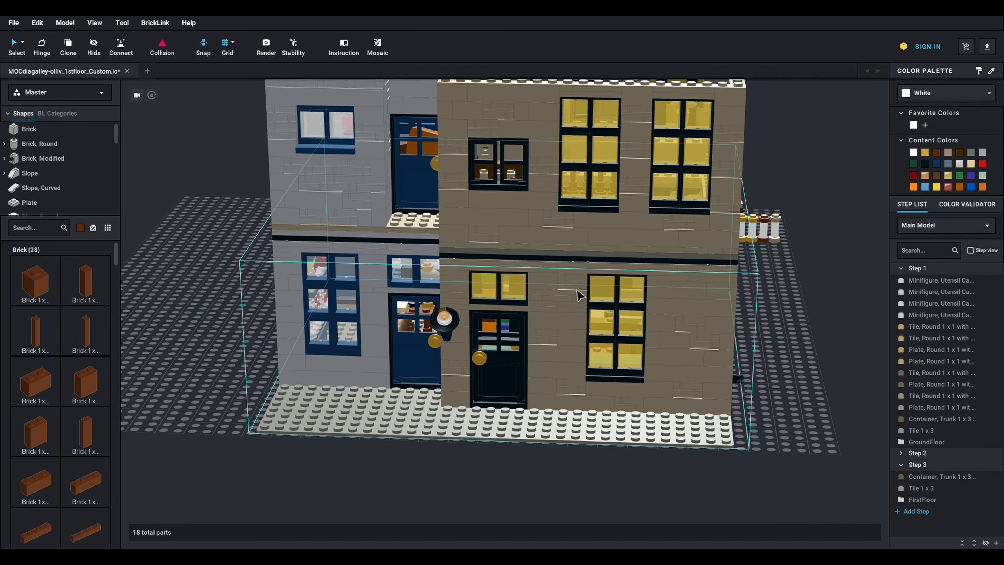
mouse_move(699, 361)
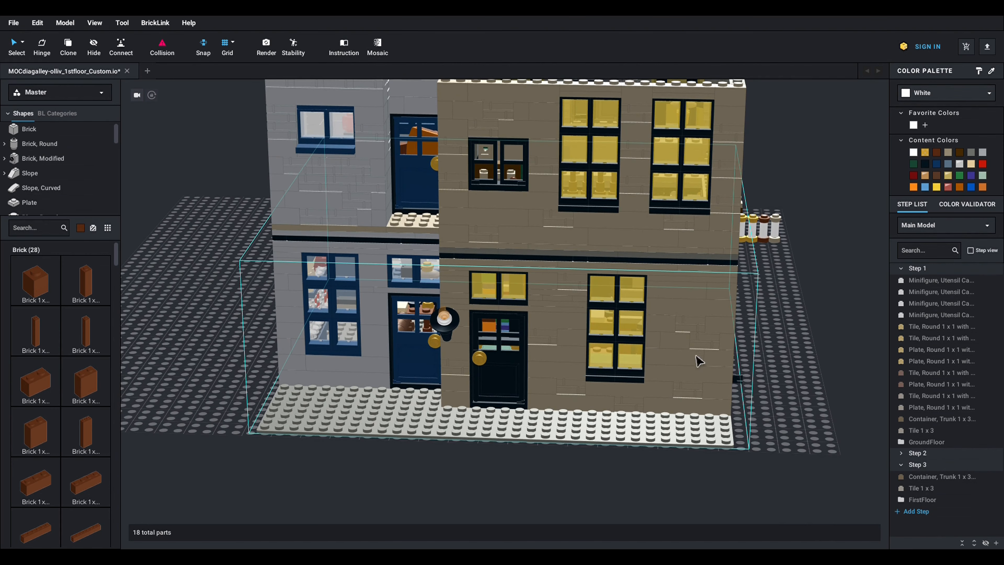
mouse_move(498, 374)
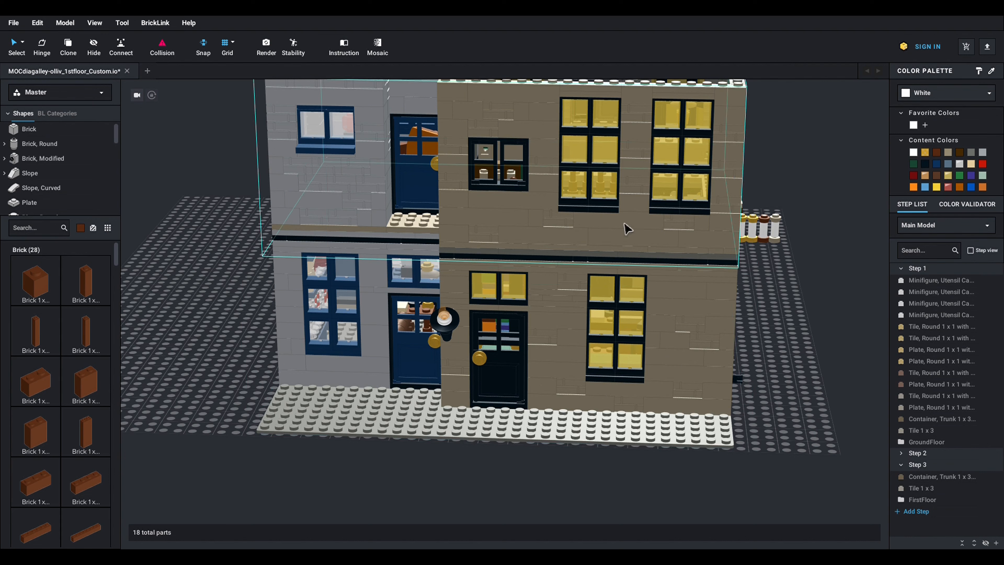
mouse_move(630, 206)
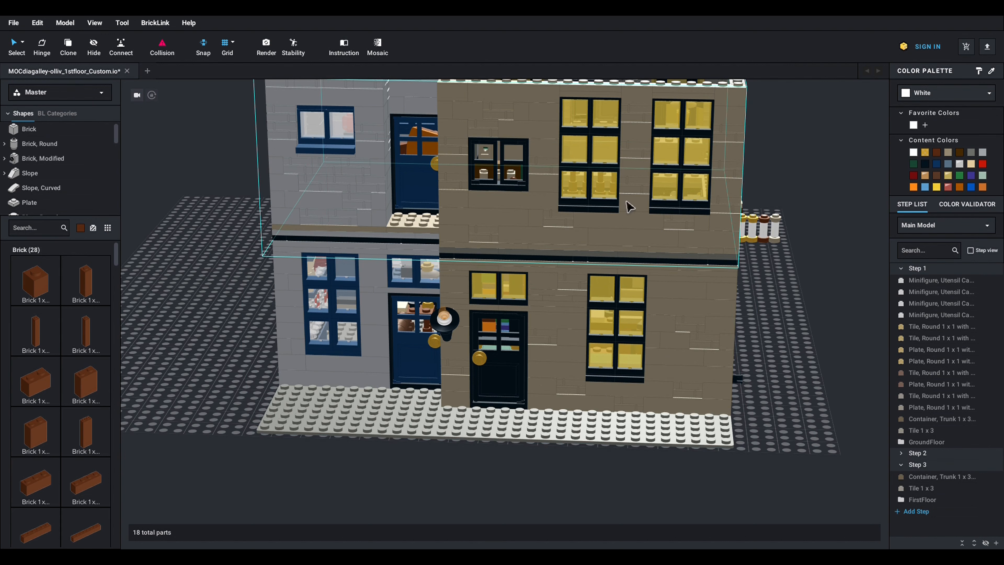
mouse_move(641, 131)
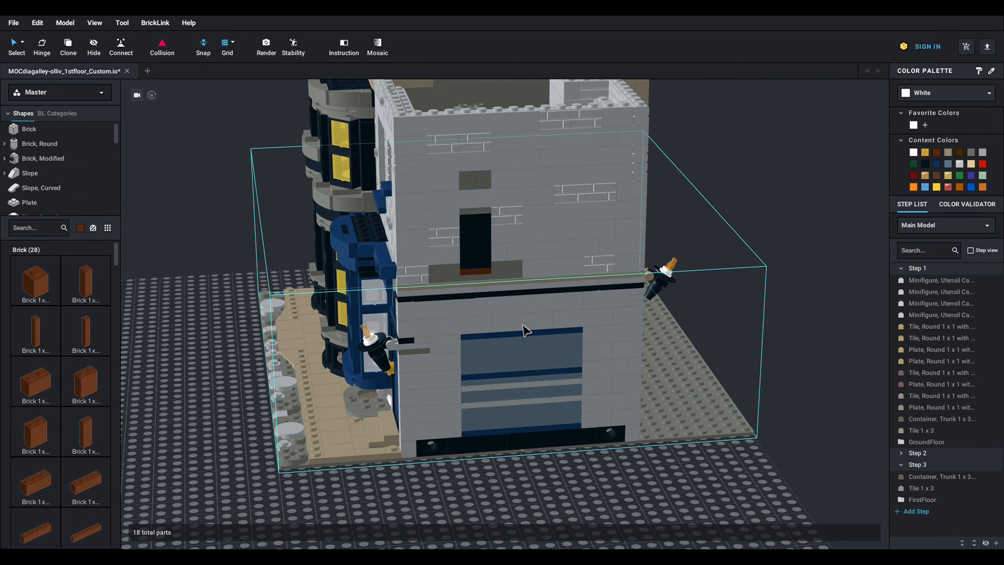
left_click_drag(525, 330, 467, 336)
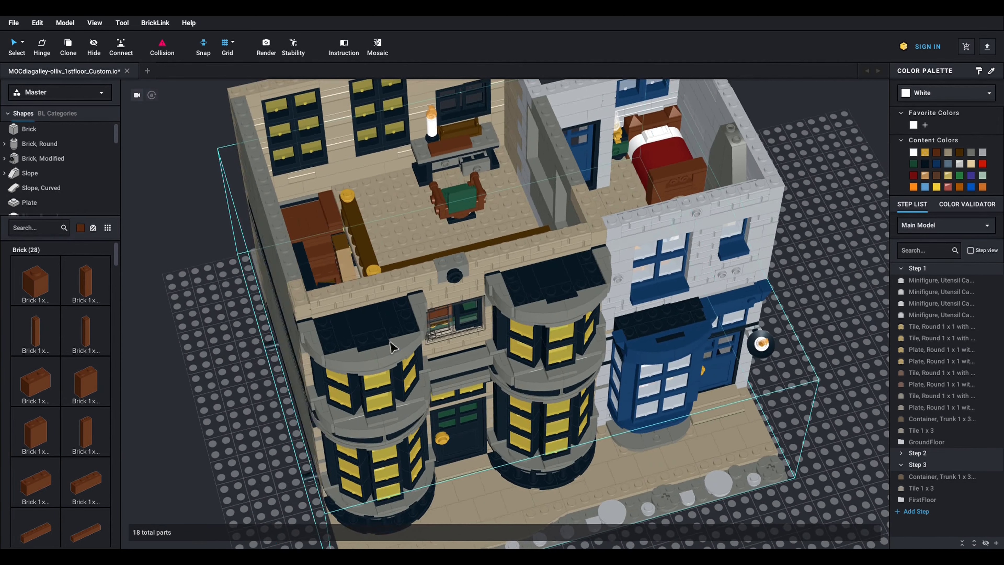
left_click_drag(393, 345, 538, 222)
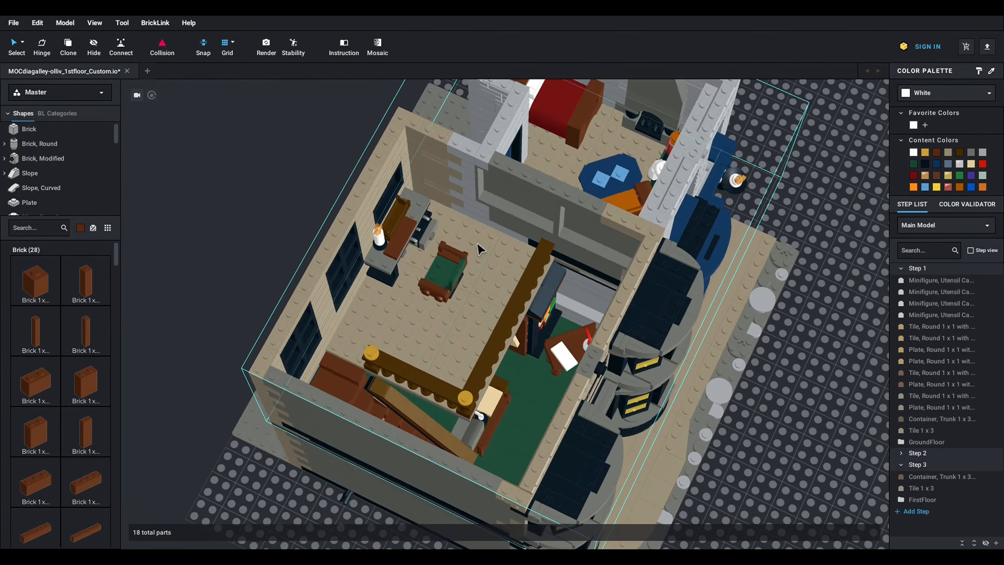
left_click_drag(480, 256, 557, 249)
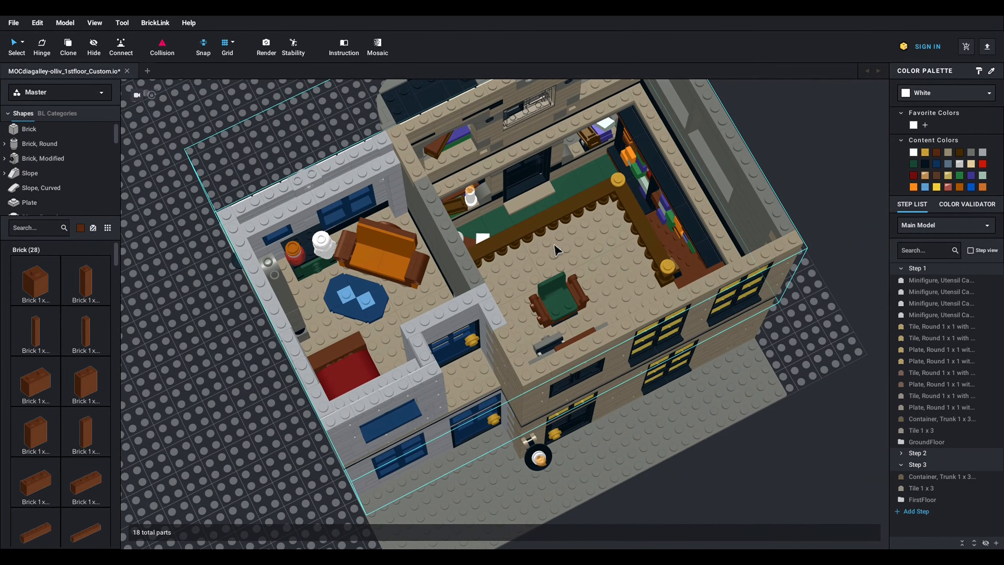
mouse_move(515, 230)
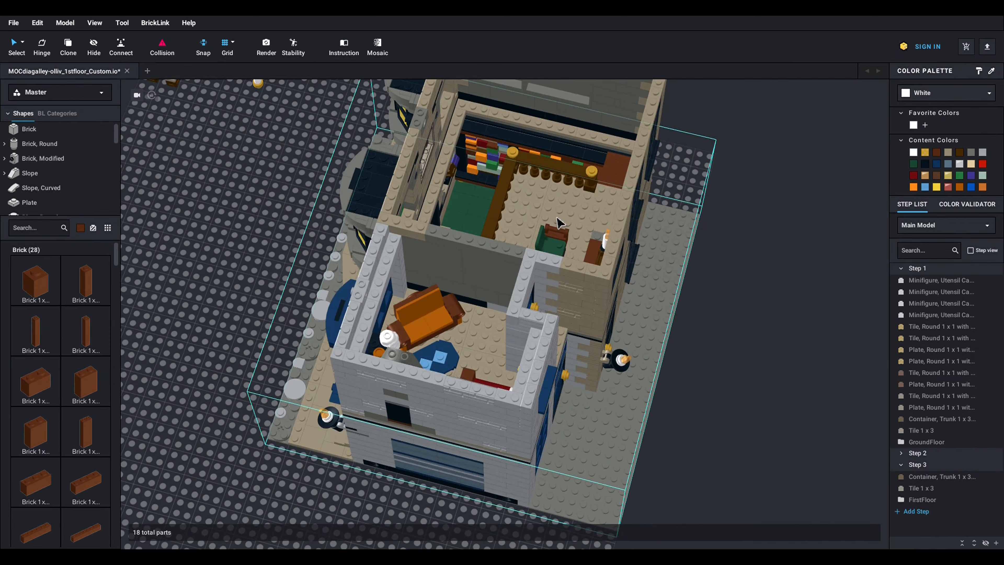
left_click_drag(558, 222, 638, 186)
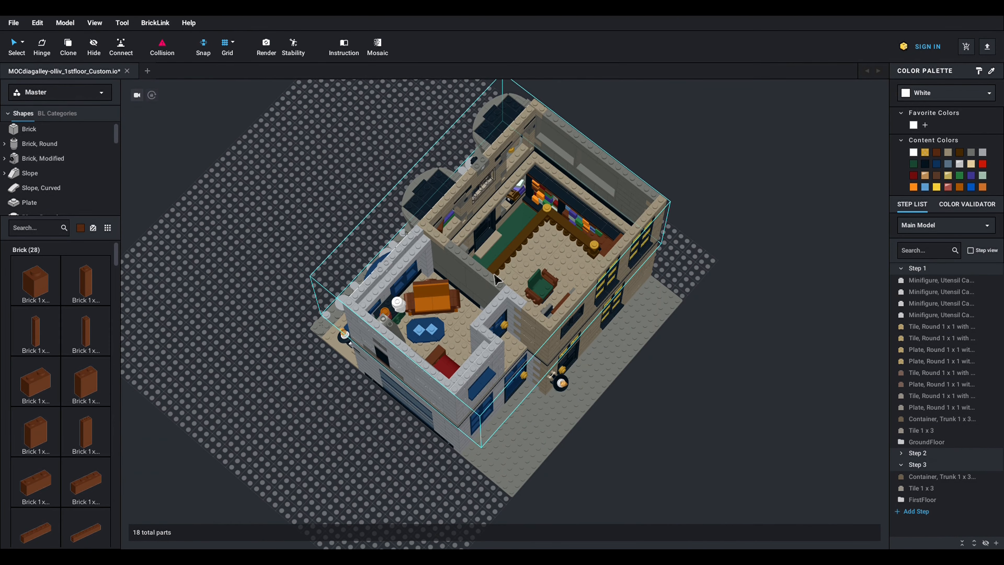
mouse_move(477, 179)
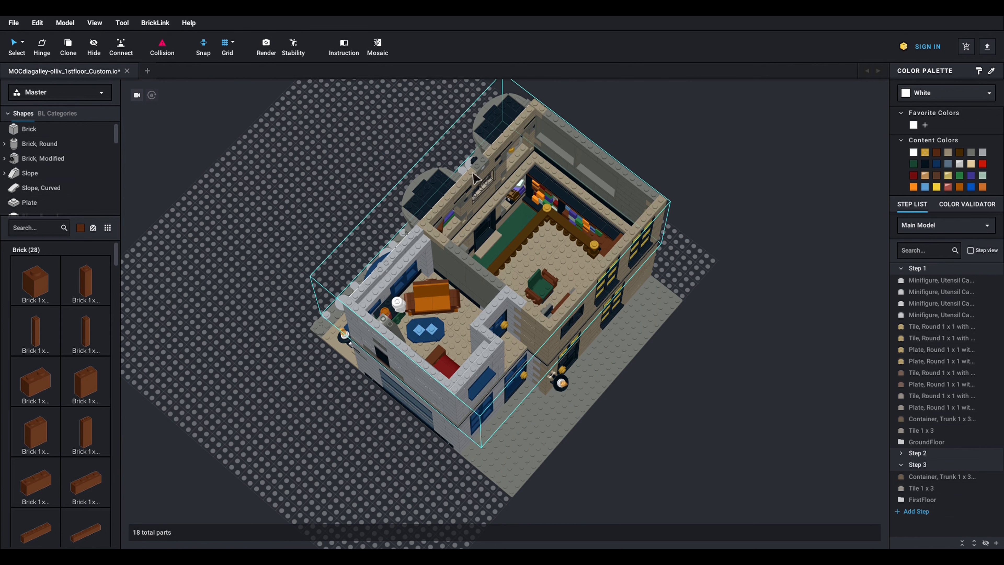
mouse_move(592, 262)
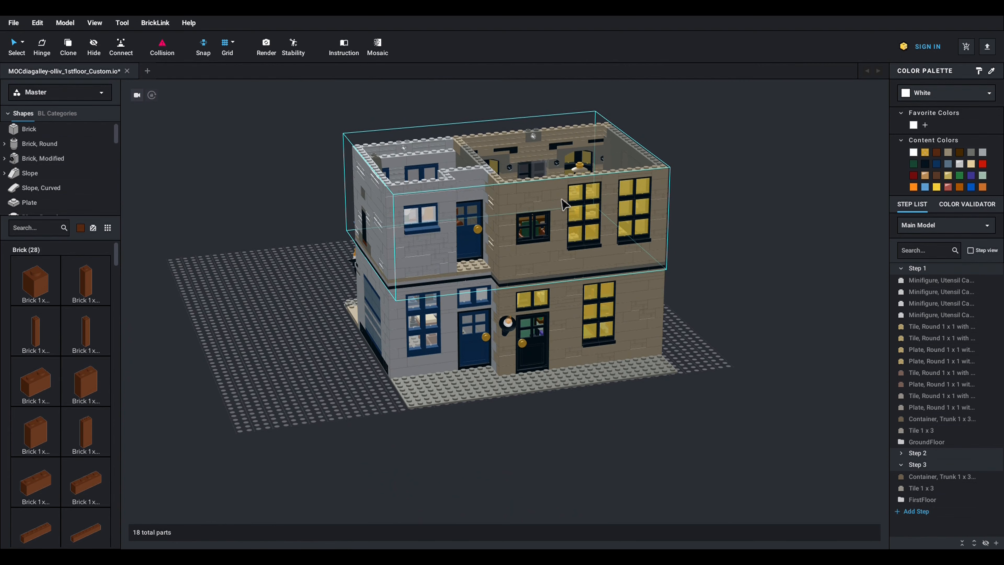
mouse_move(496, 174)
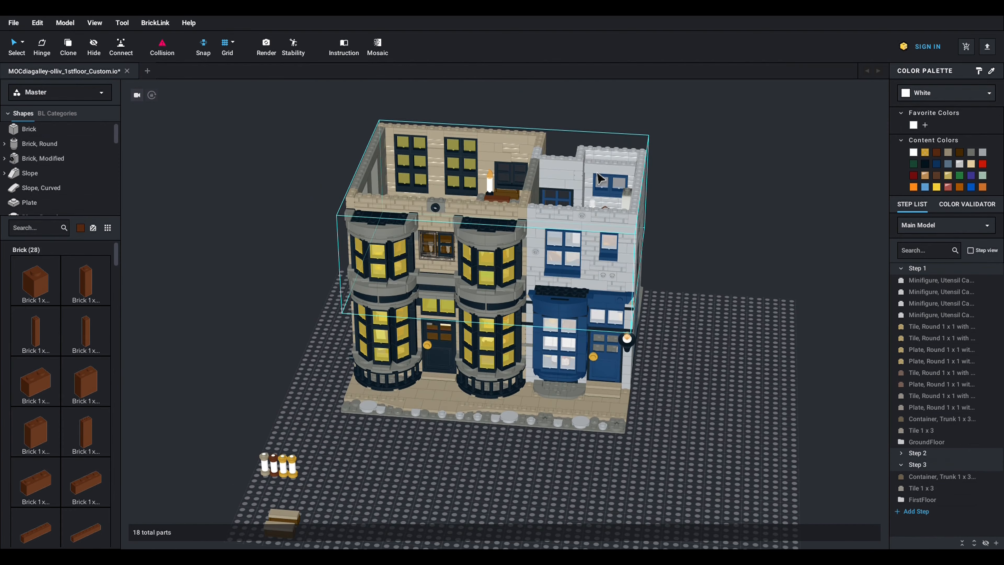
mouse_move(439, 200)
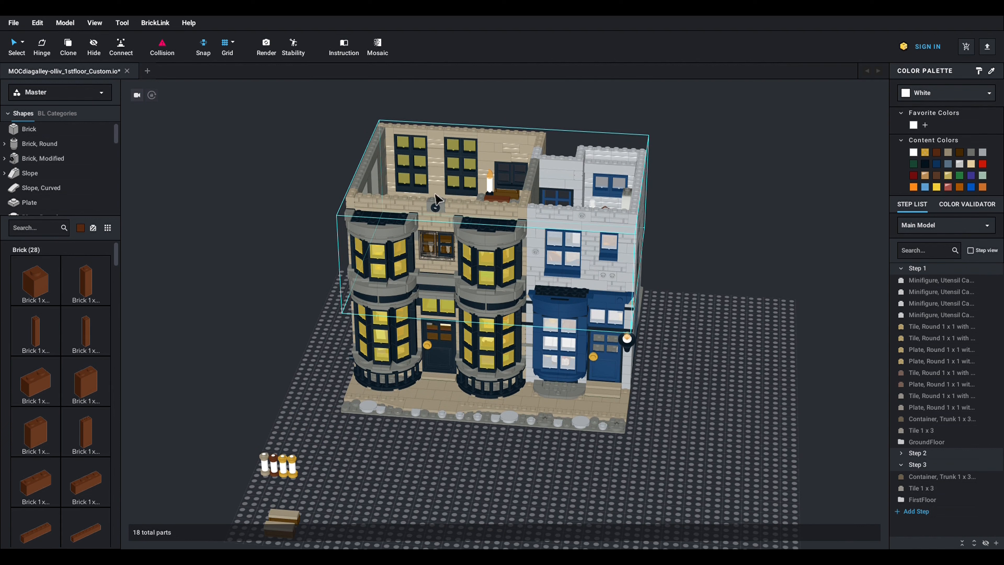
mouse_move(512, 219)
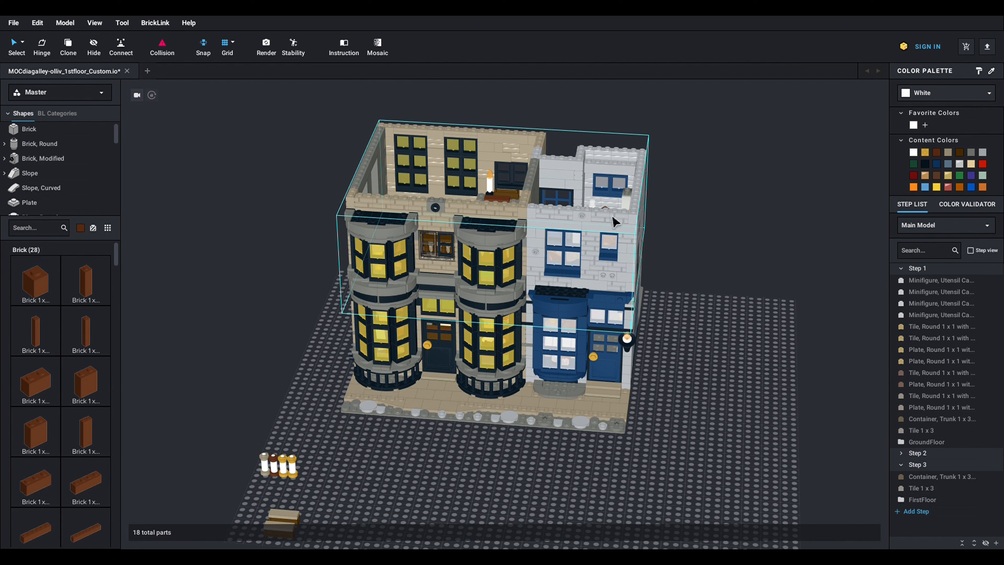
mouse_move(516, 280)
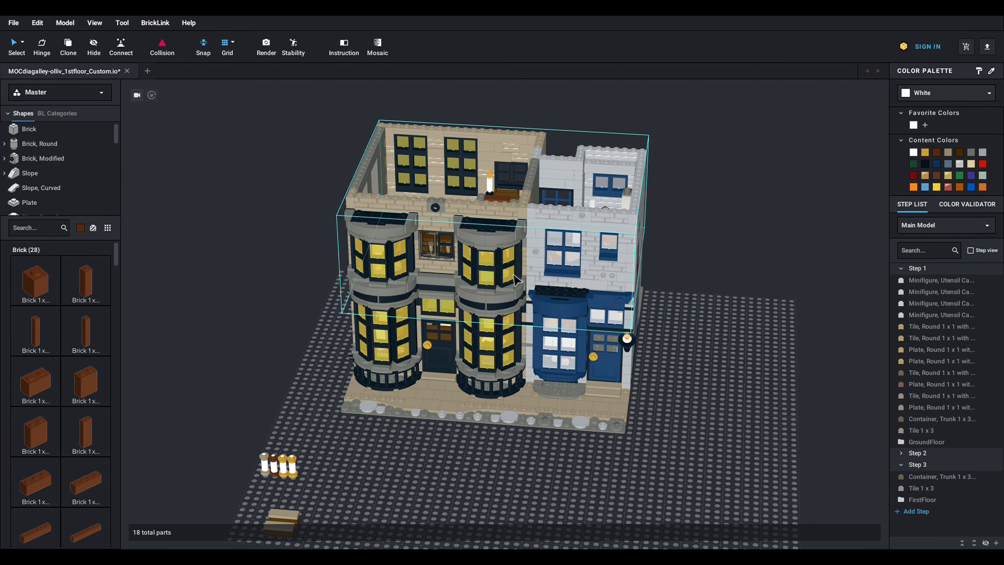
left_click_drag(512, 282, 499, 192)
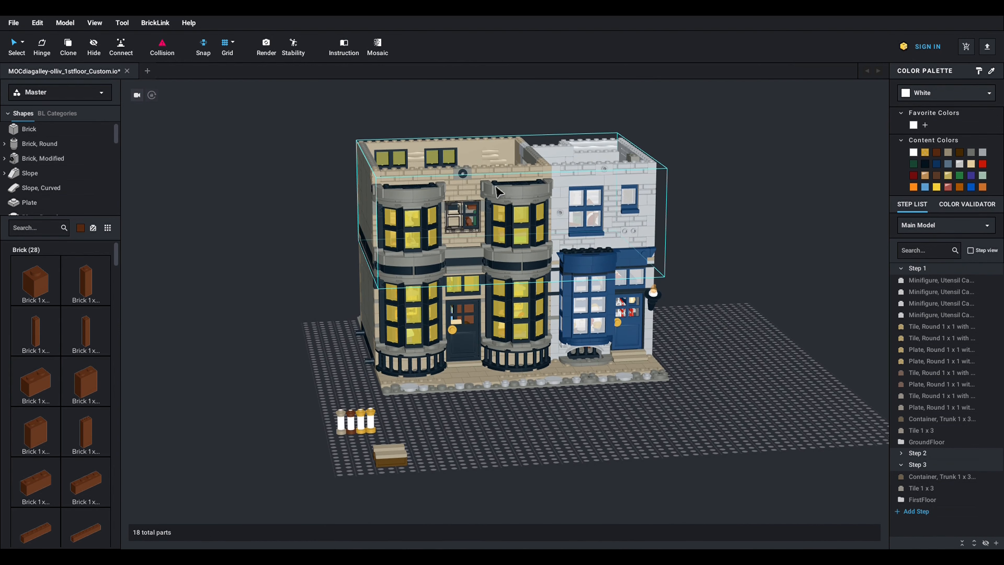
mouse_move(421, 298)
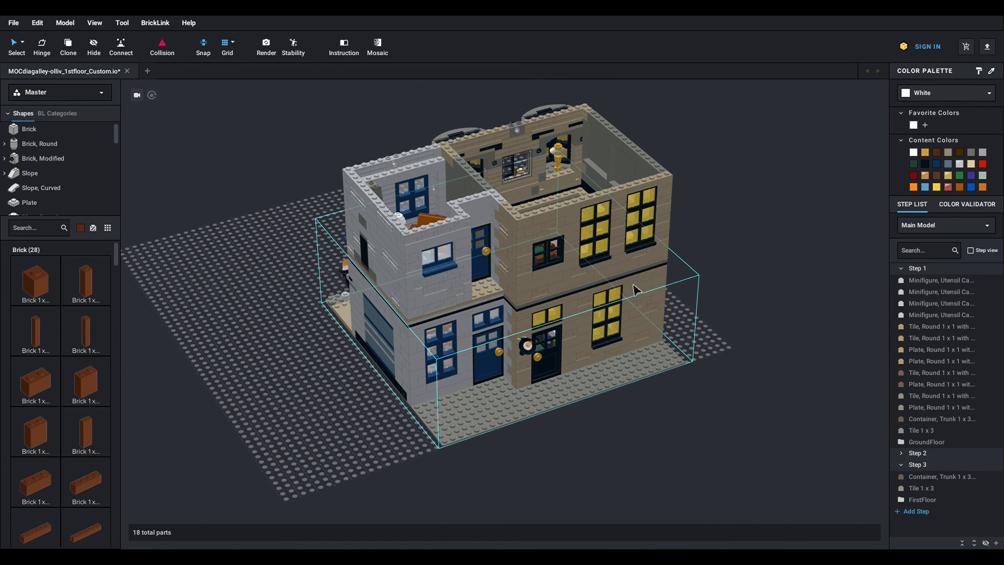
mouse_move(506, 308)
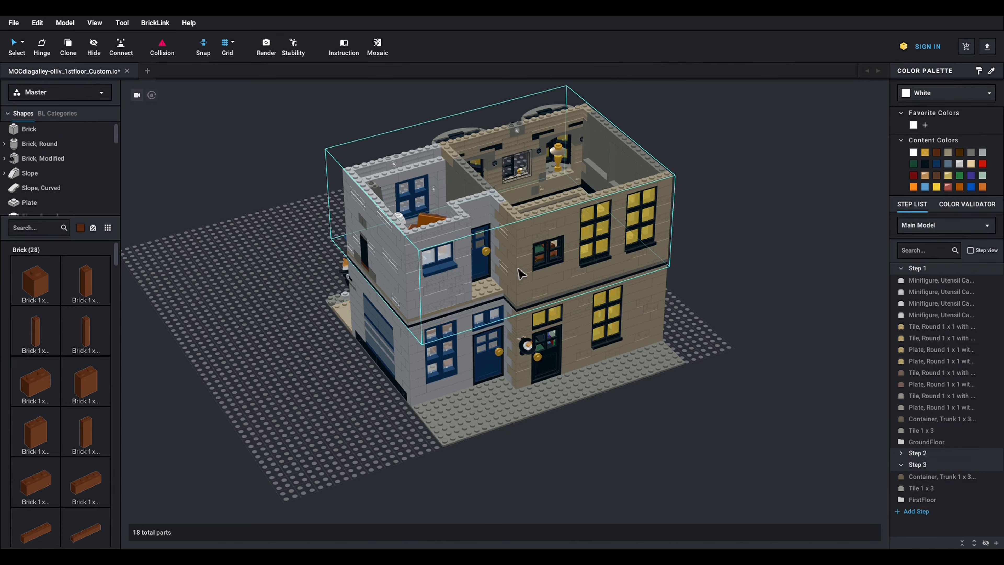
left_click_drag(521, 274, 630, 311)
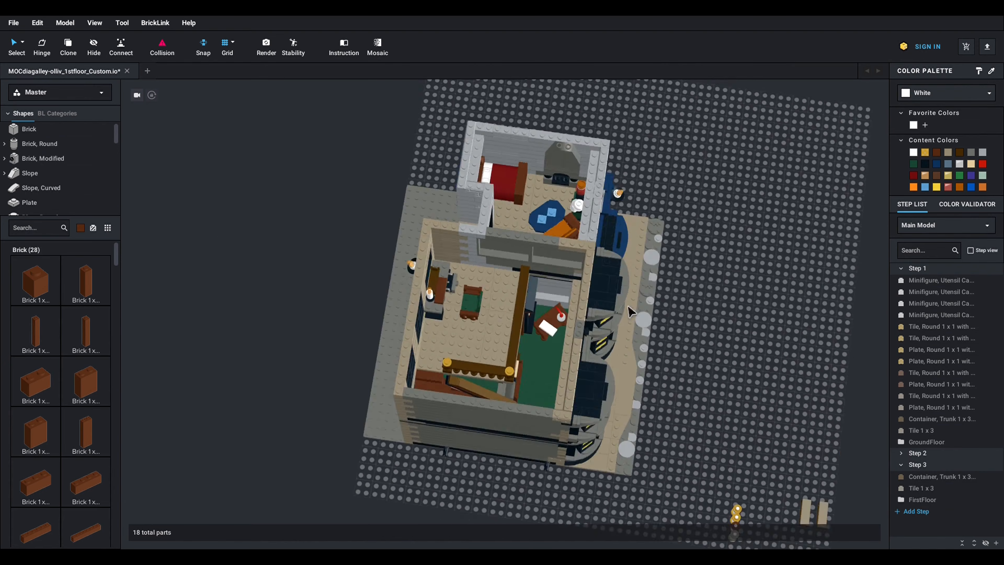